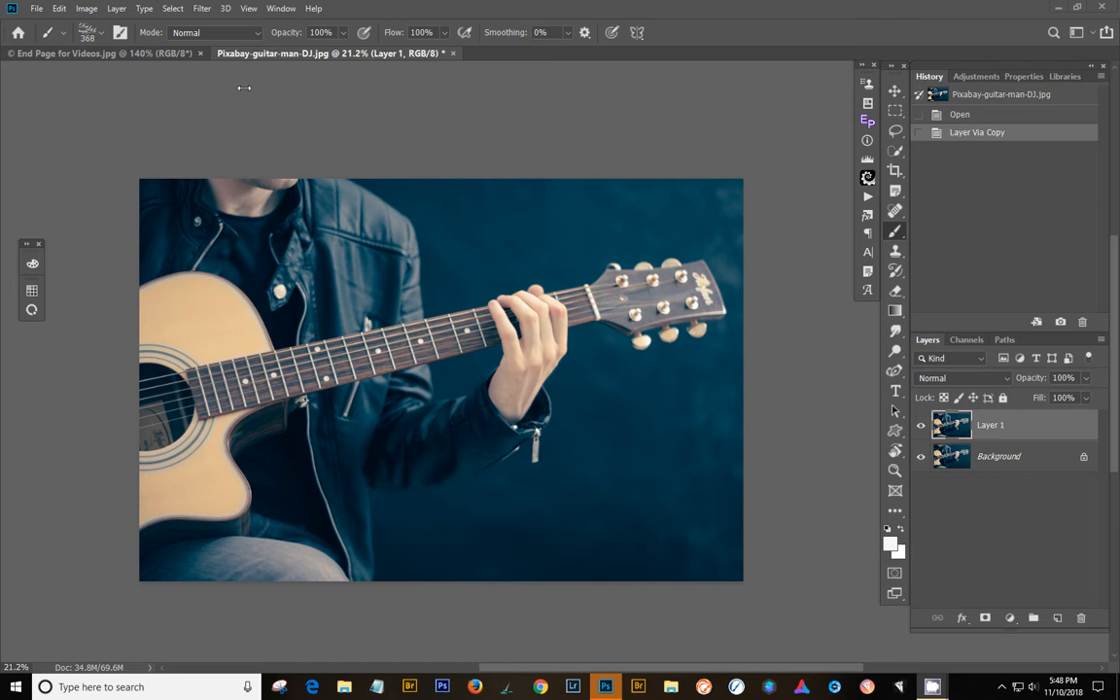
mouse_move(495, 59)
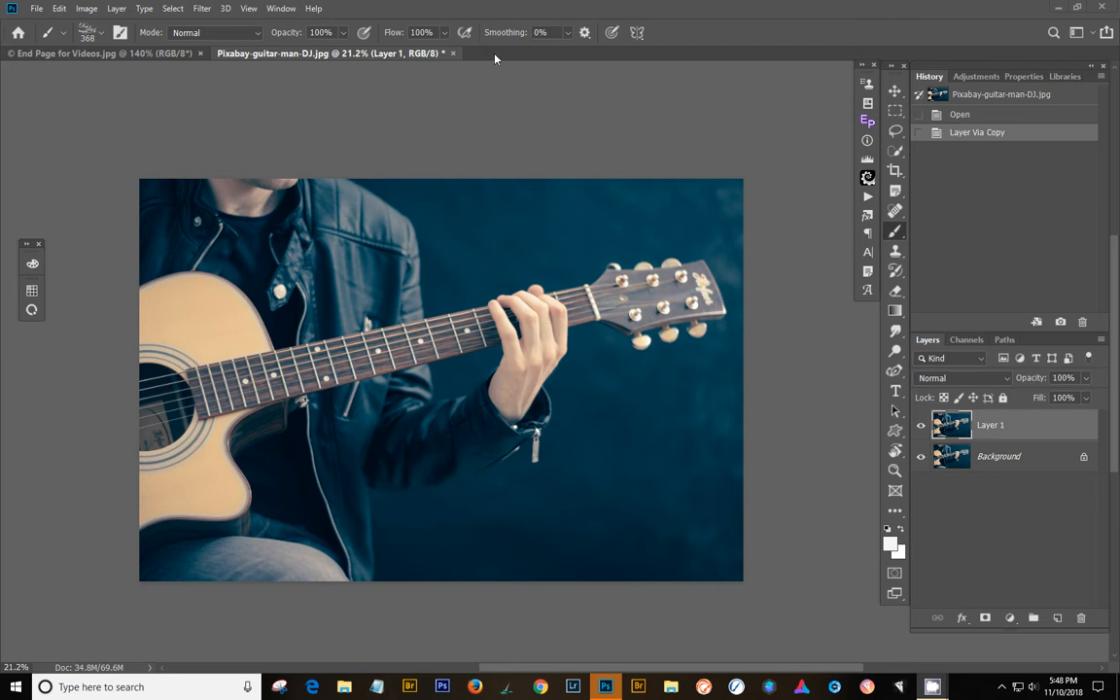
mouse_move(201, 8)
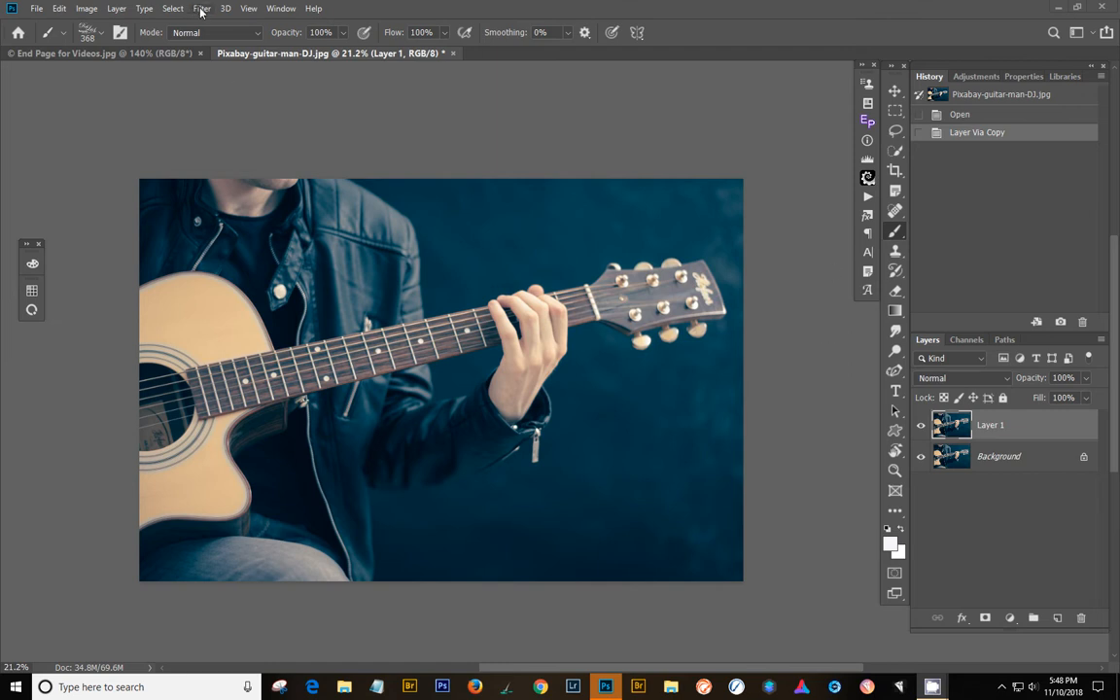
Bring up the Filter list with Layer 1 selected to reach the Topaz Studio plug-in
left_click(203, 8)
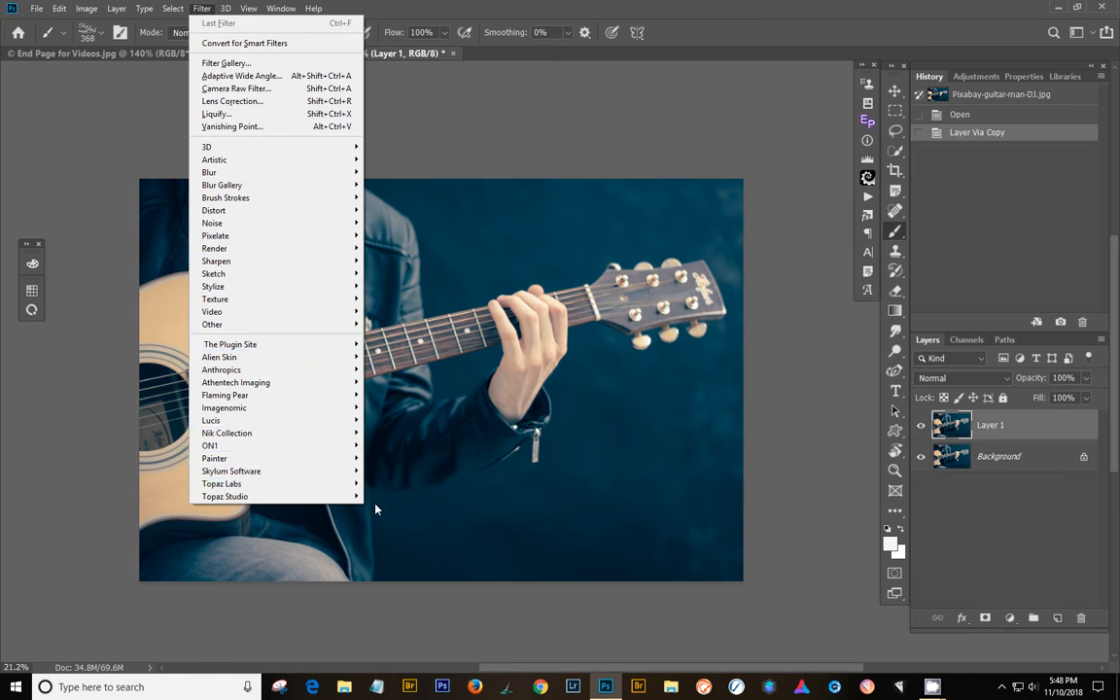
mouse_move(224, 496)
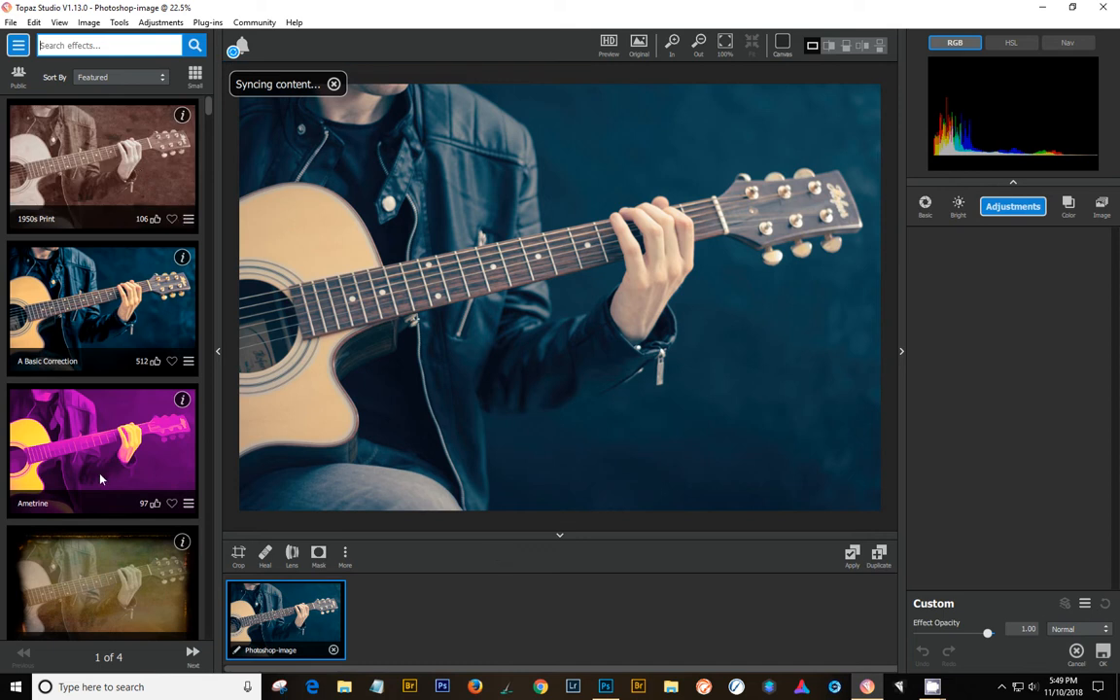
mouse_move(94, 255)
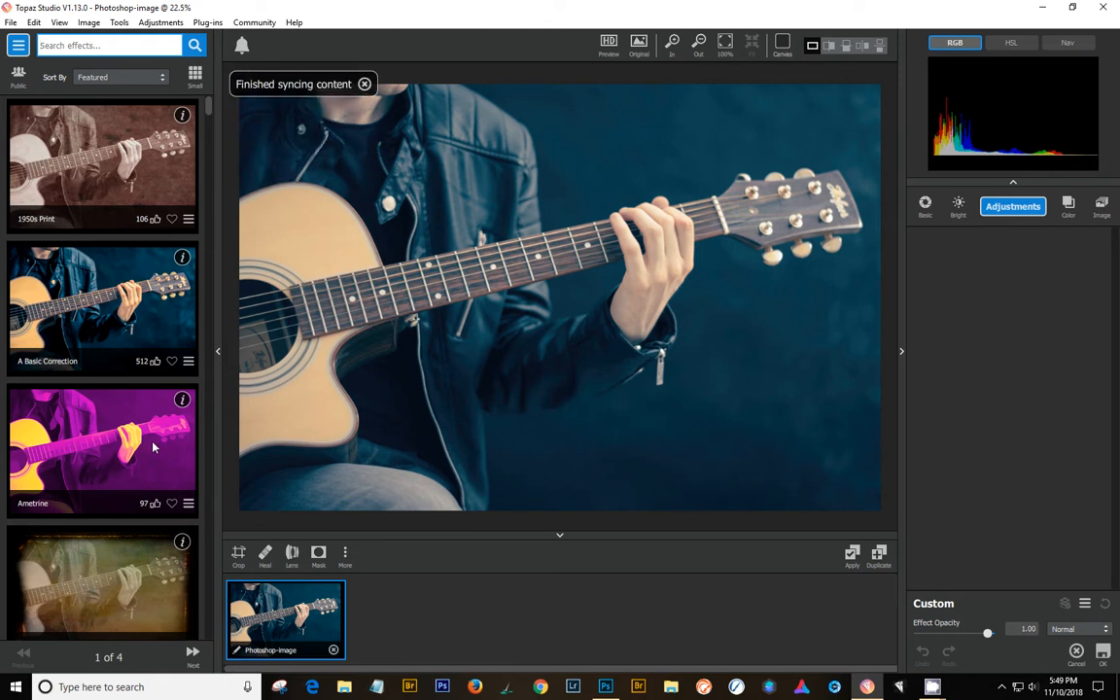
mouse_move(219, 358)
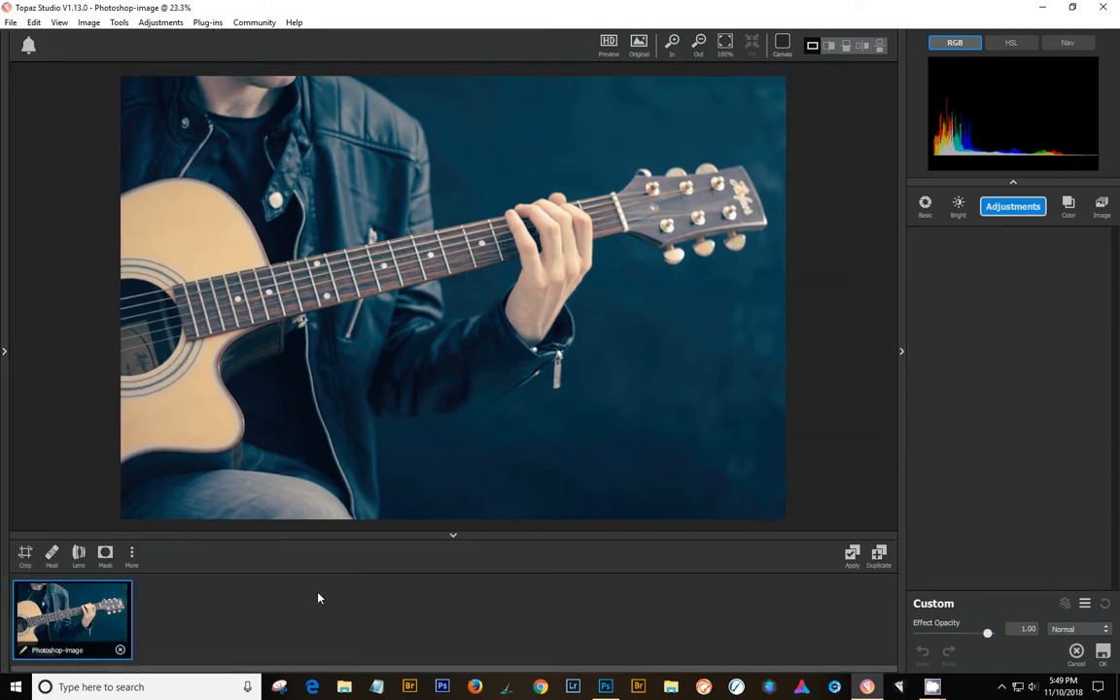
mouse_move(474, 656)
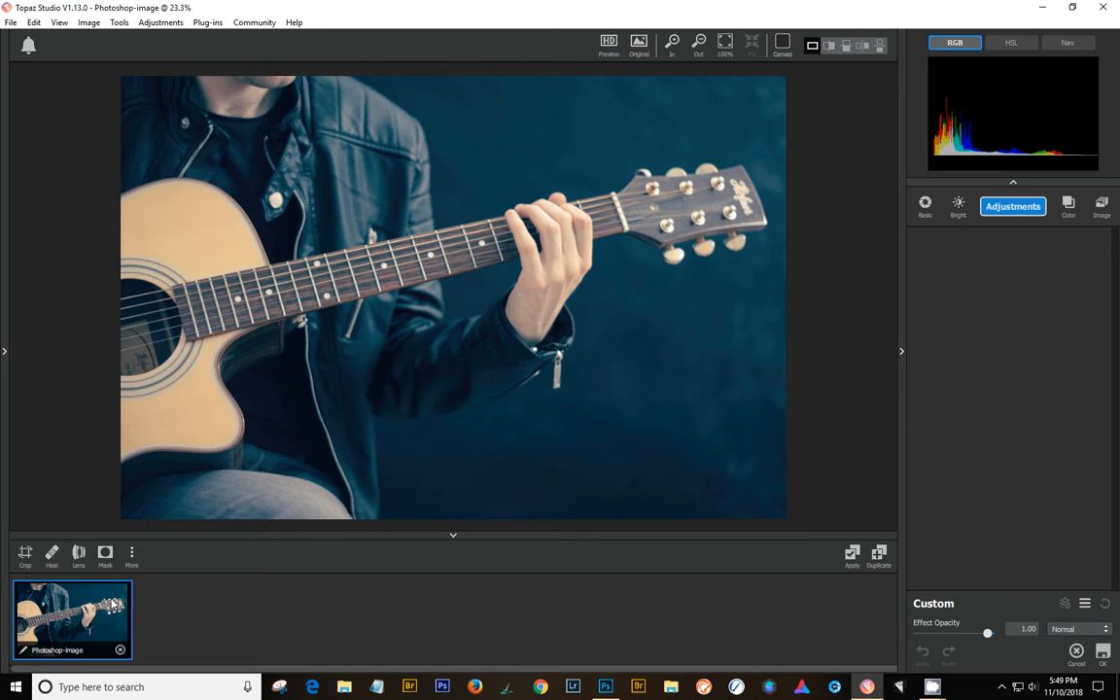
mouse_move(208, 22)
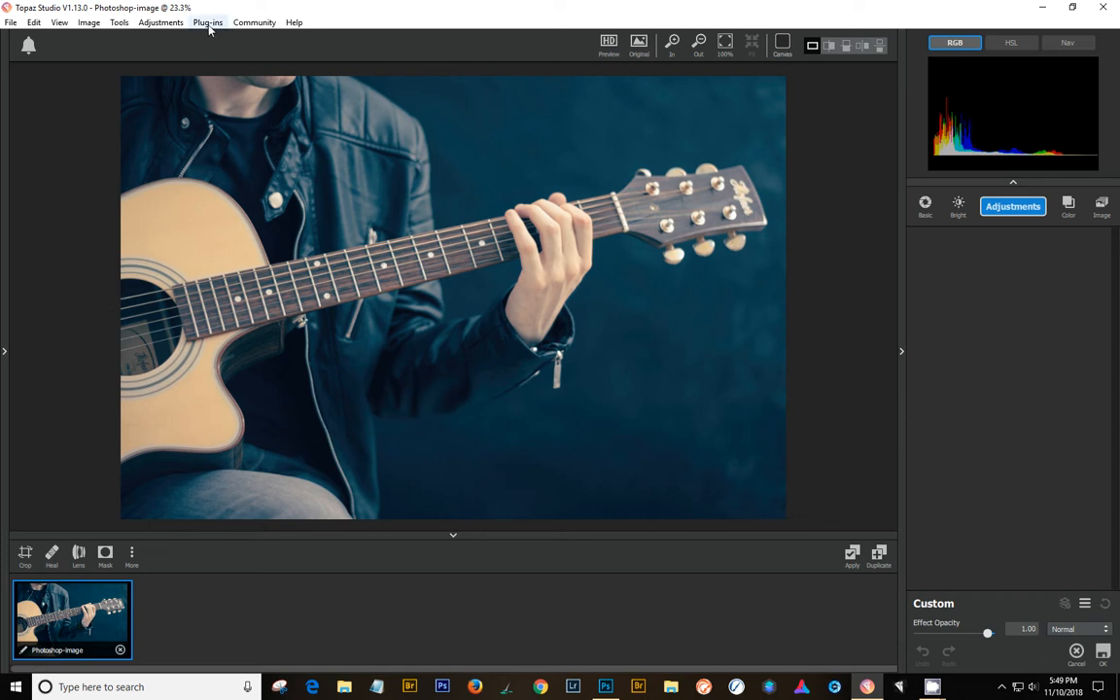
Hide the left Effects browser panel to enlarge the image view
left_click(207, 21)
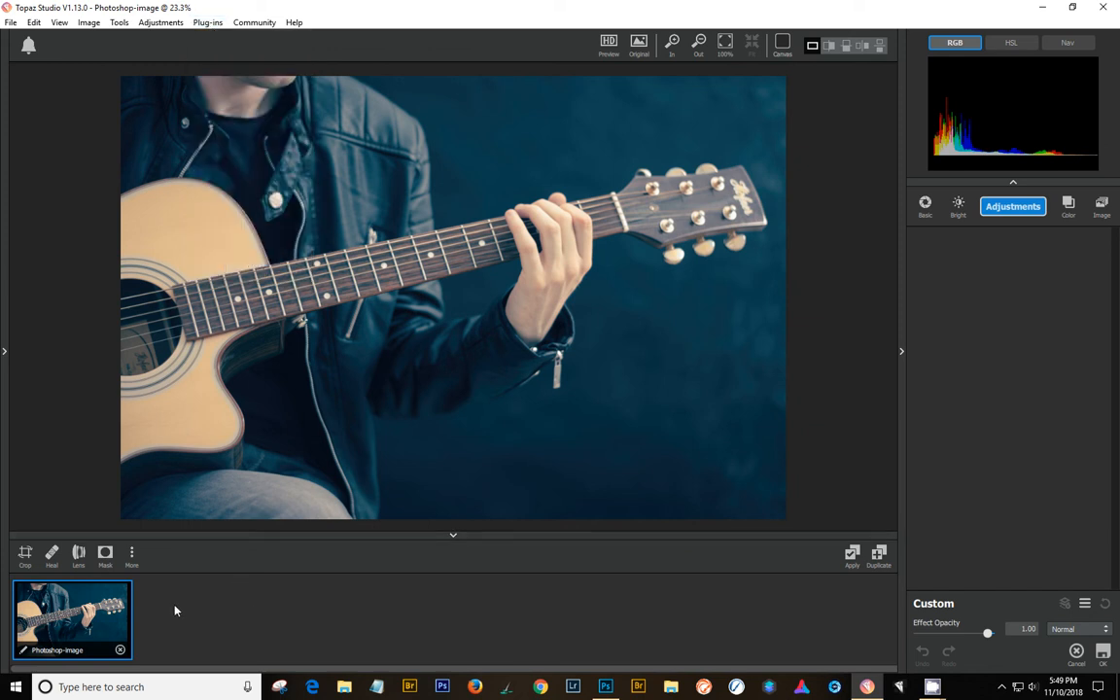
mouse_move(260, 632)
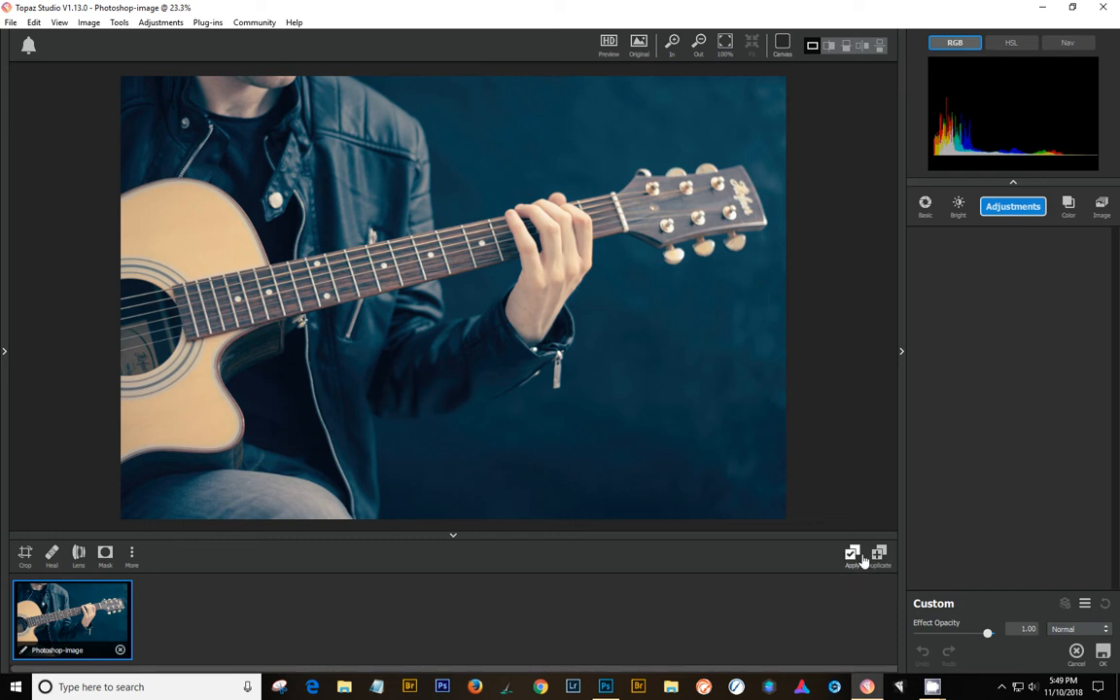
mouse_move(178, 607)
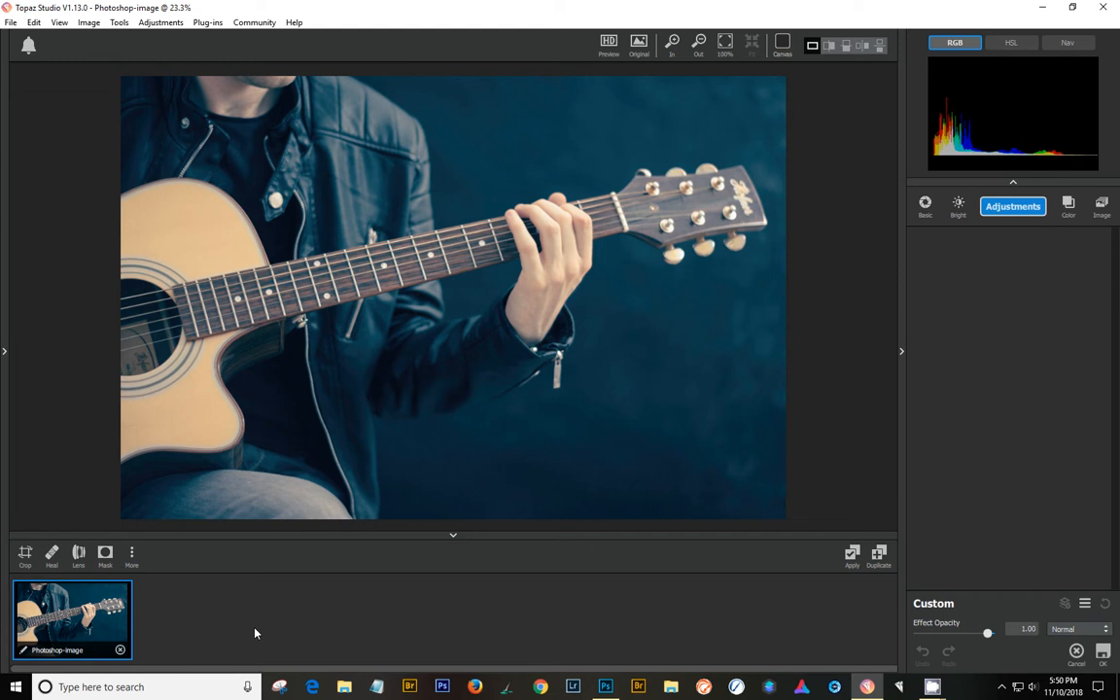
mouse_move(935, 396)
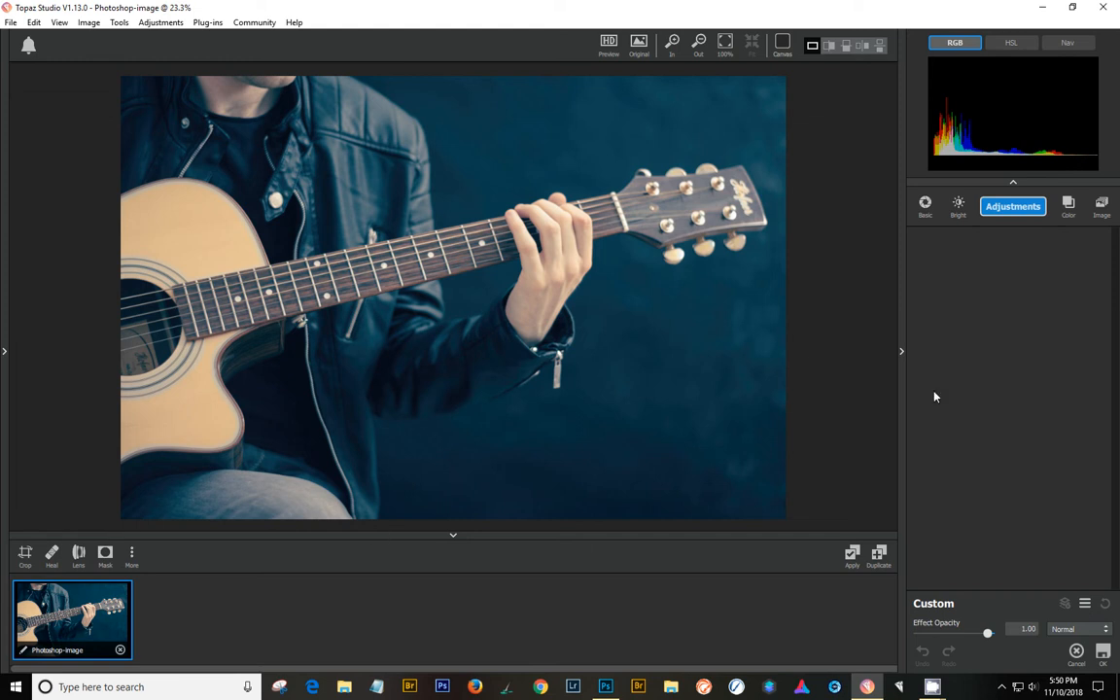
Add an AI Clear adjustment to the photo and move the split-view divider
left_click(1012, 205)
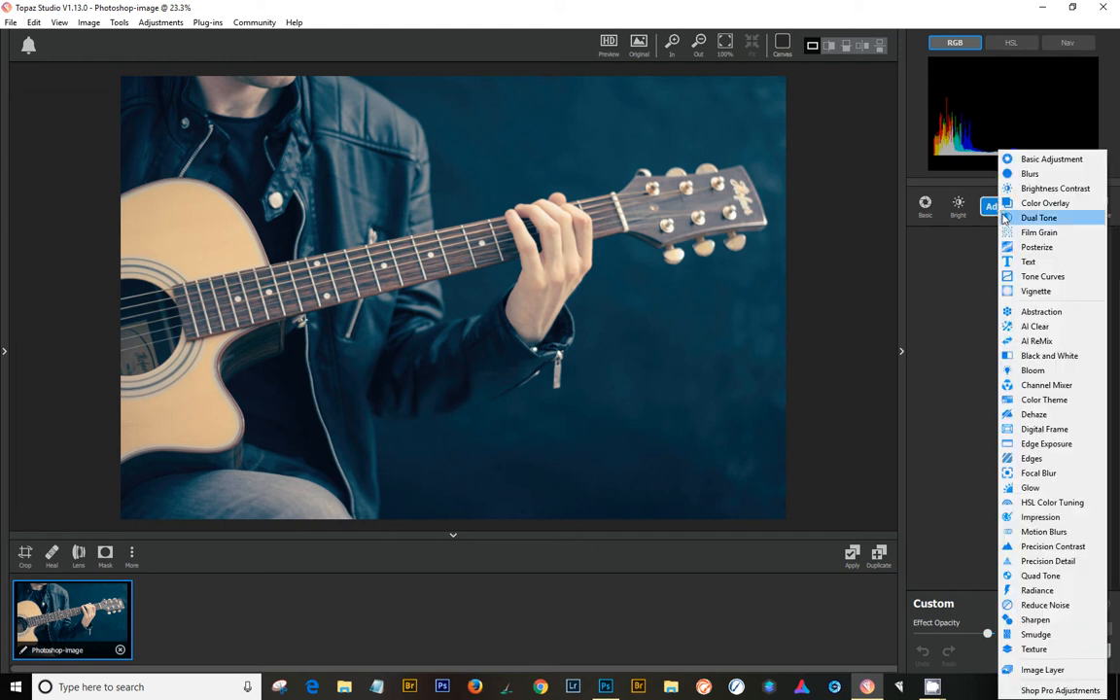
mouse_move(1035, 325)
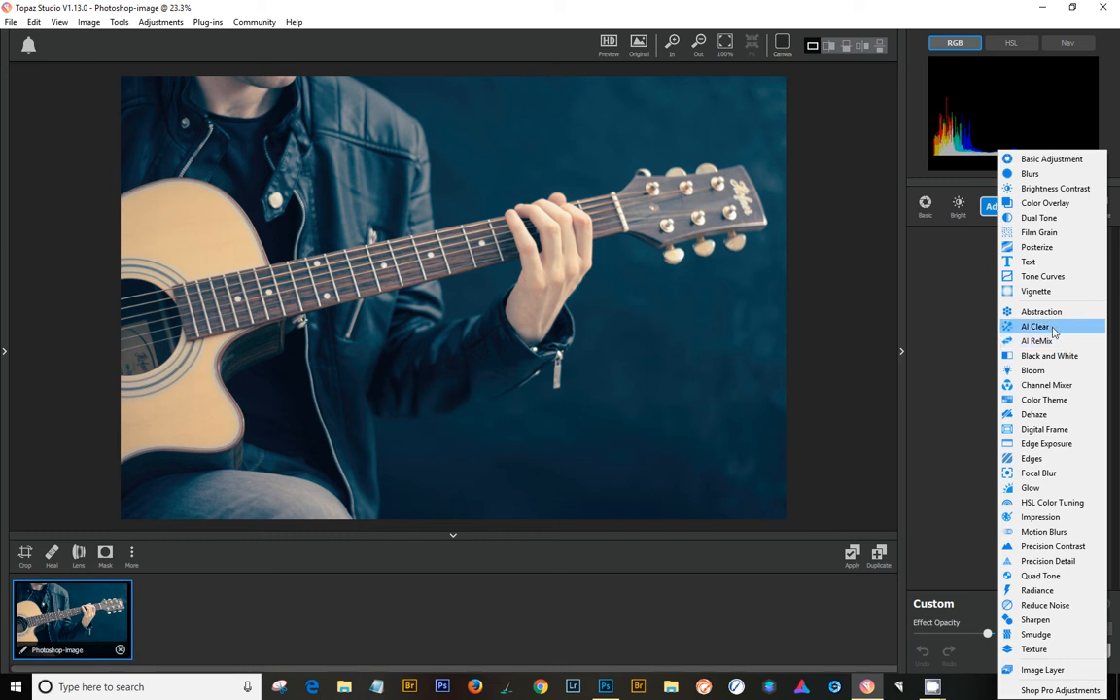
left_click(1035, 325)
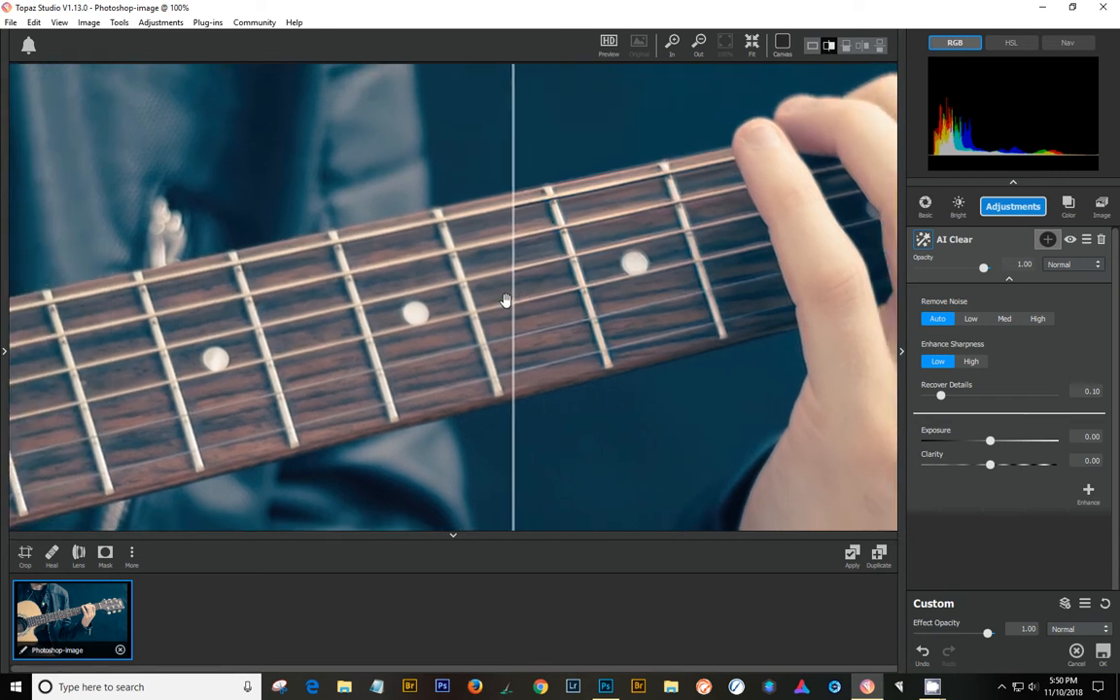
left_click_drag(513, 299, 299, 306)
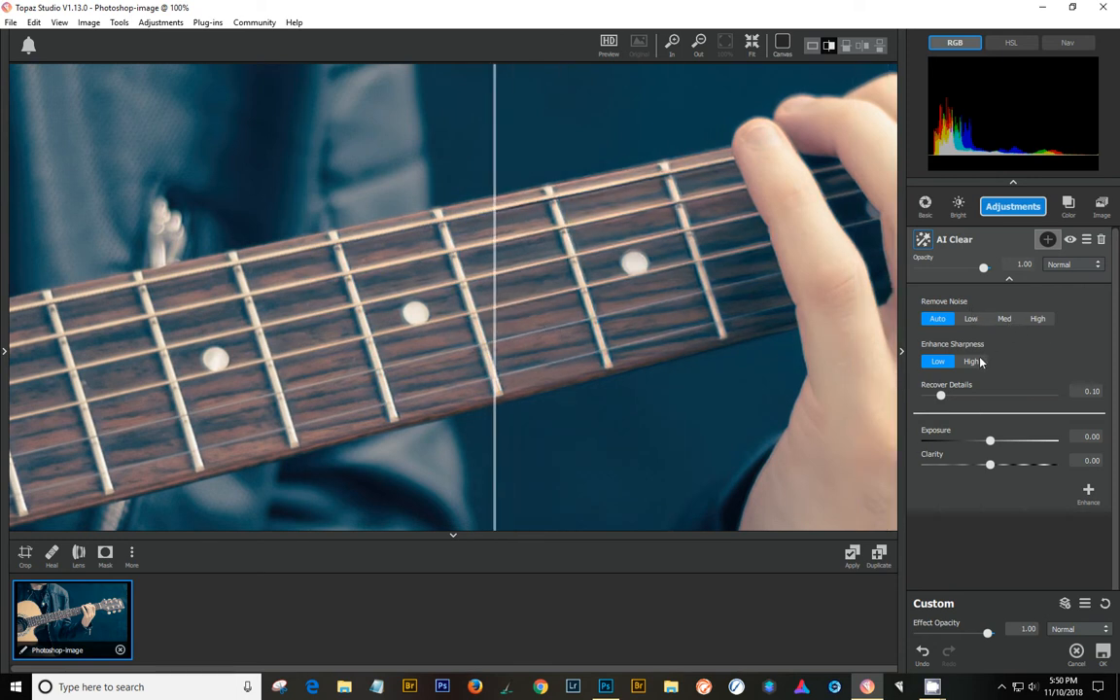
Set AI Clear to High sharpness and Med noise removal, comparing across the fretboard
left_click(971, 361)
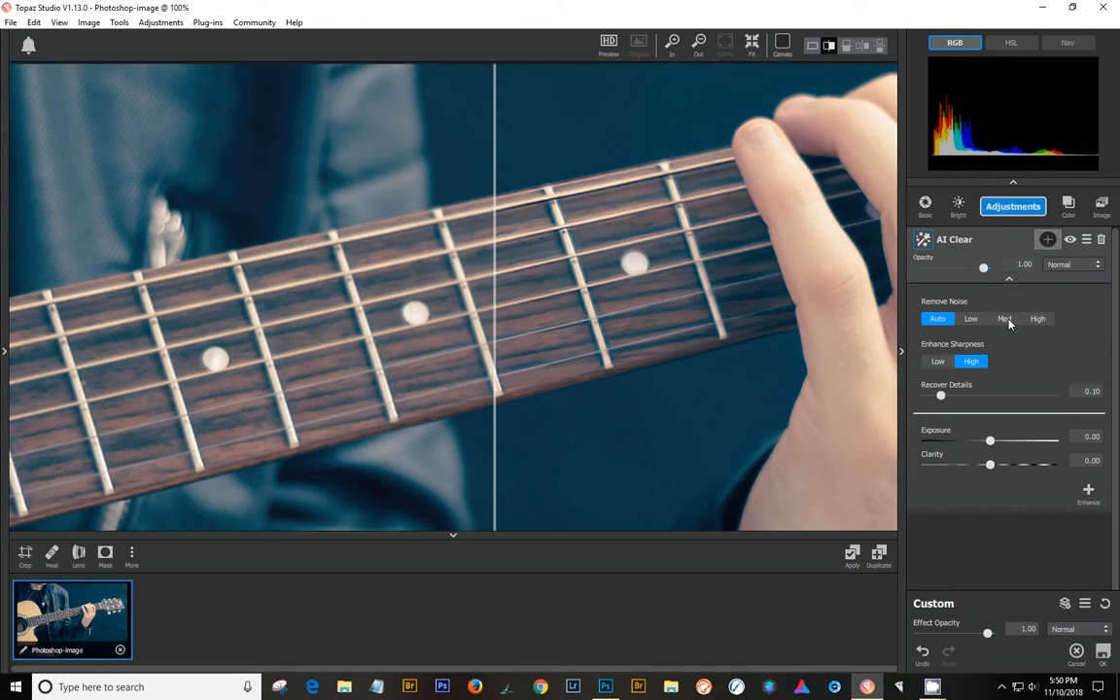
left_click(1004, 317)
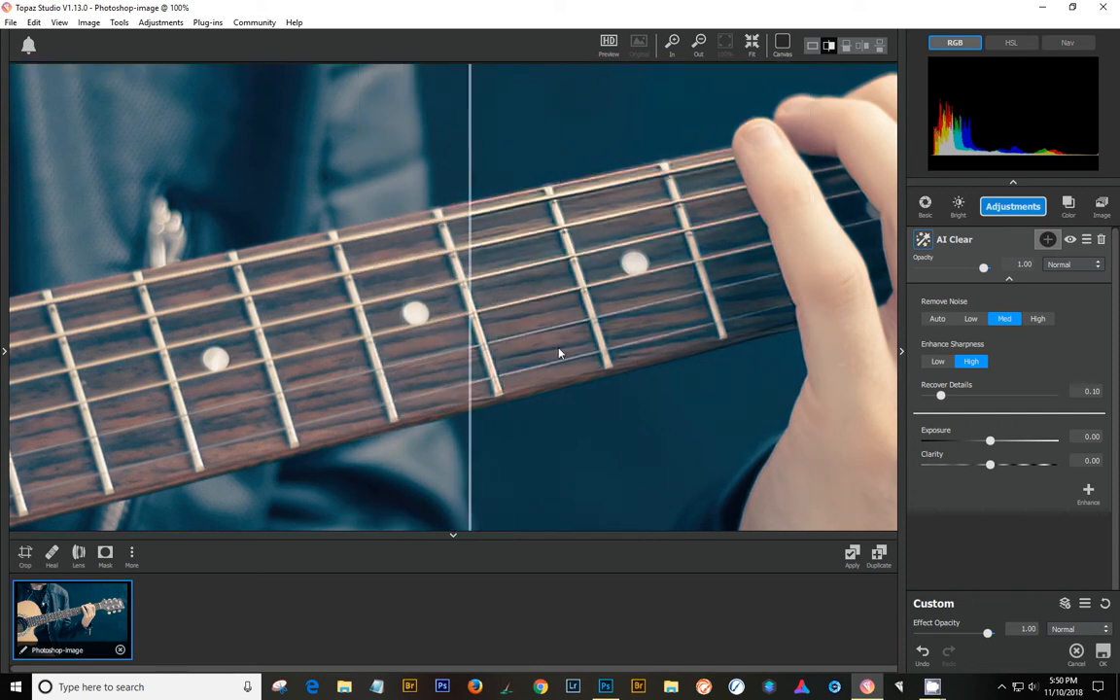
left_click_drag(470, 340, 418, 338)
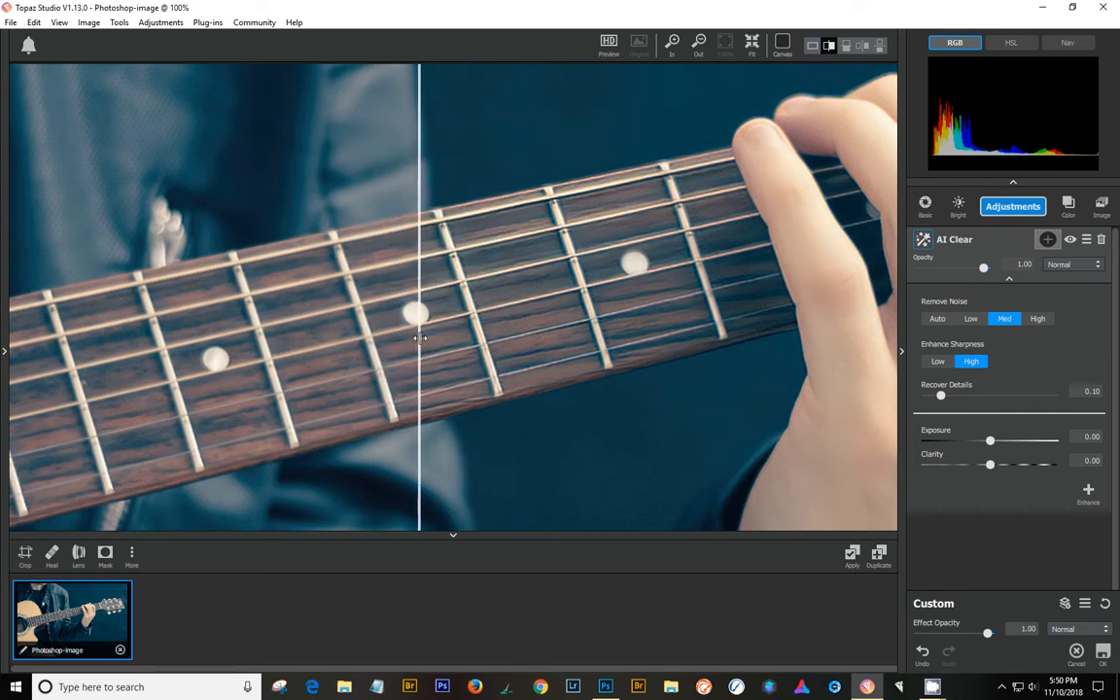
left_click_drag(420, 338, 432, 341)
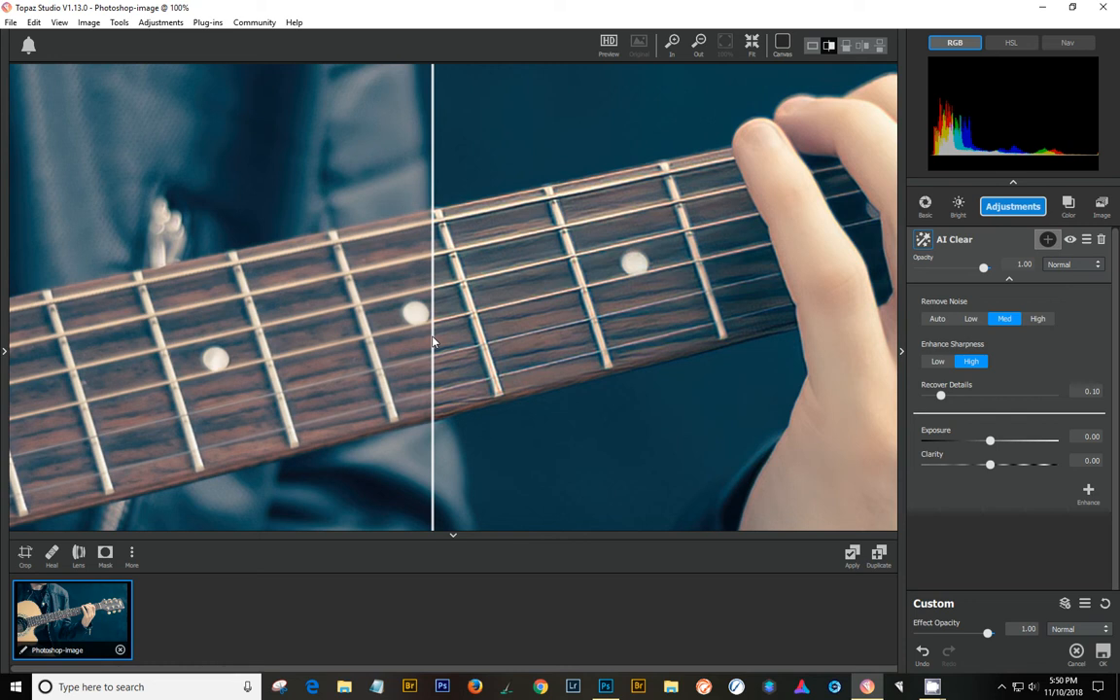
mouse_move(1094, 551)
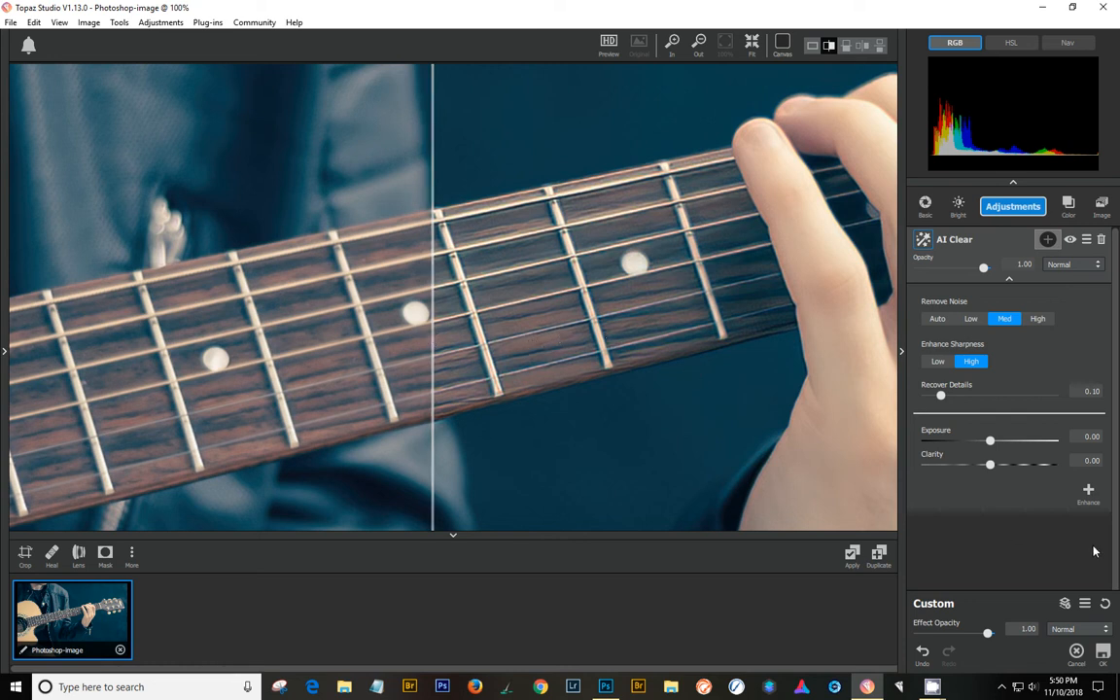
mouse_move(1006, 284)
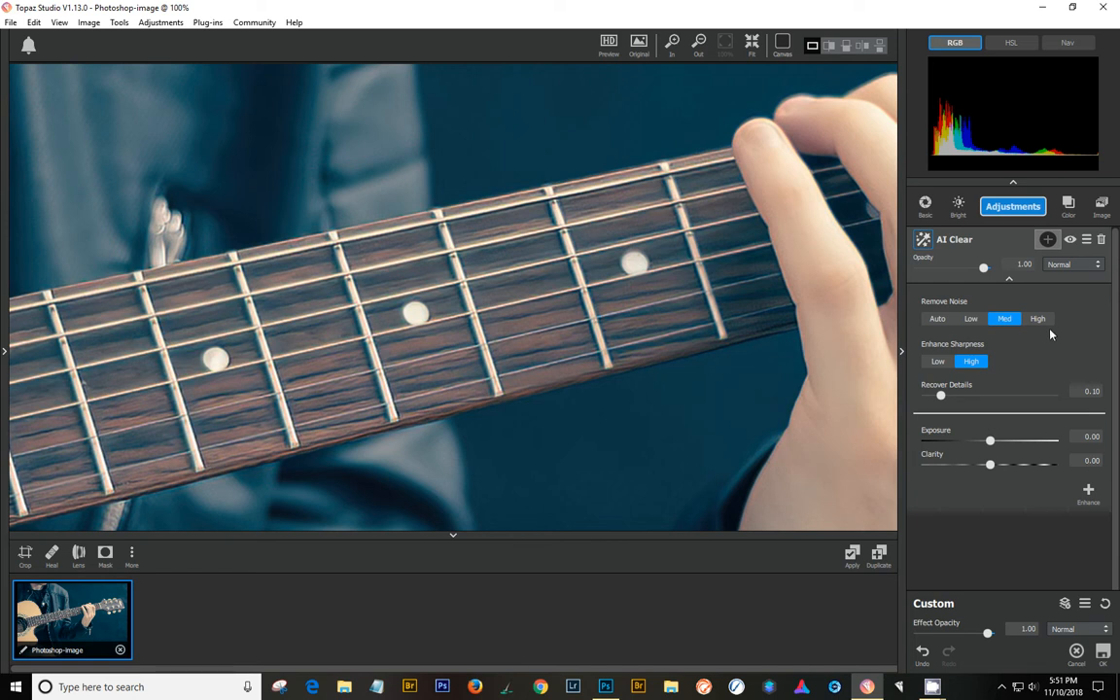
Add an AI ReMix adjustment above the collapsed AI Clear
left_click(1009, 282)
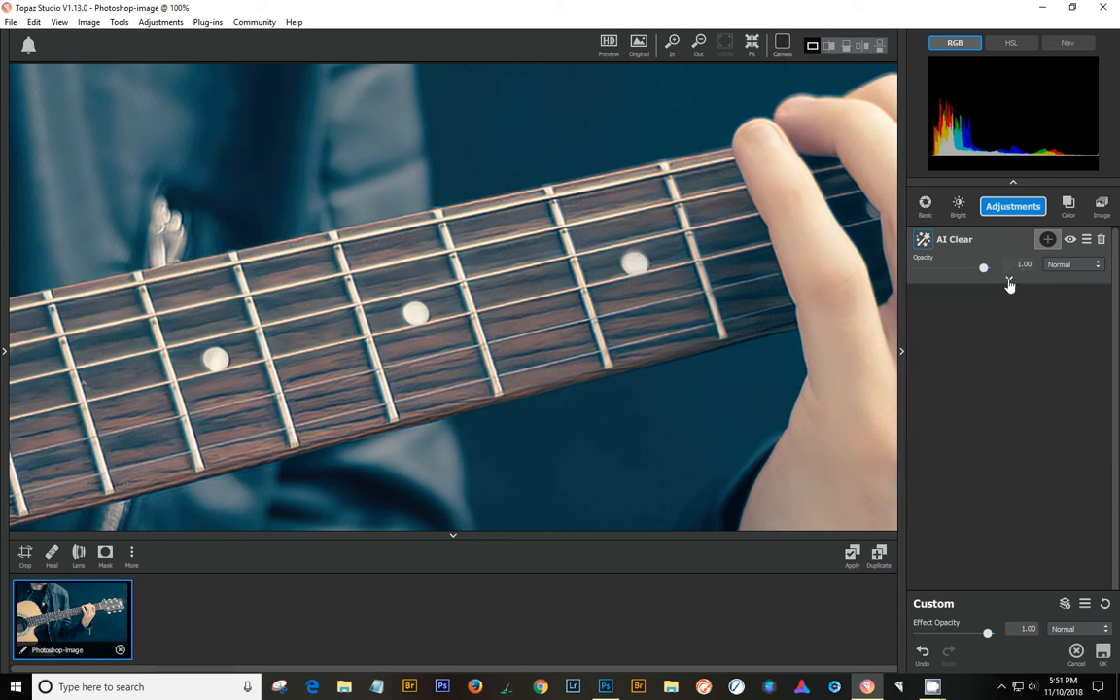
left_click(1047, 239)
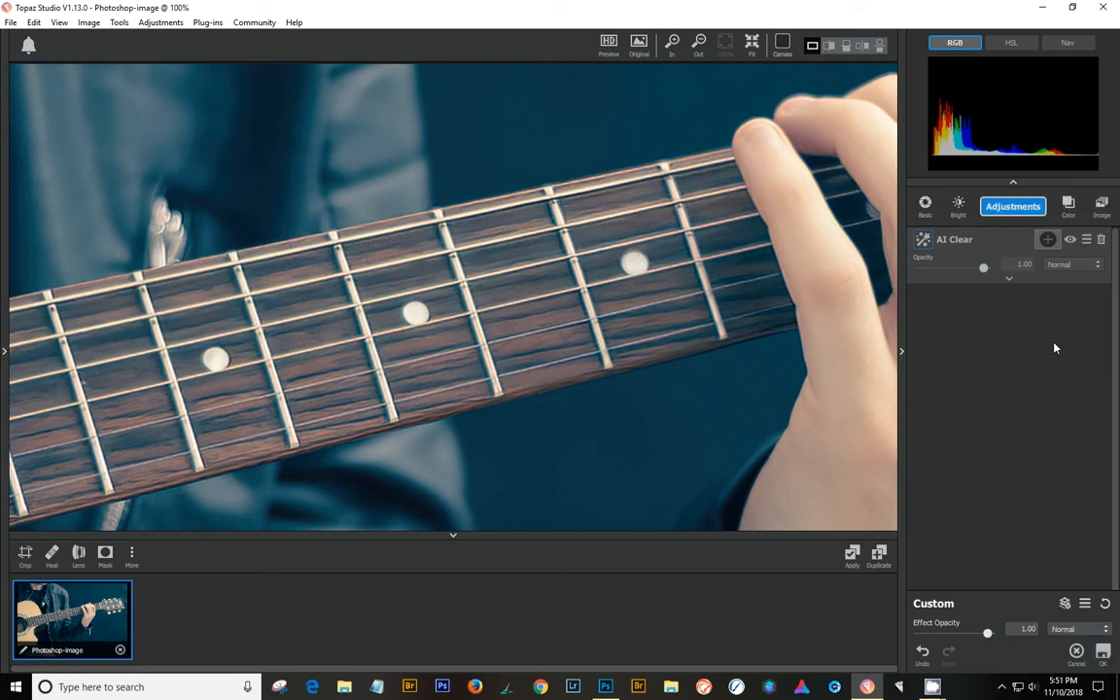
left_click(945, 385)
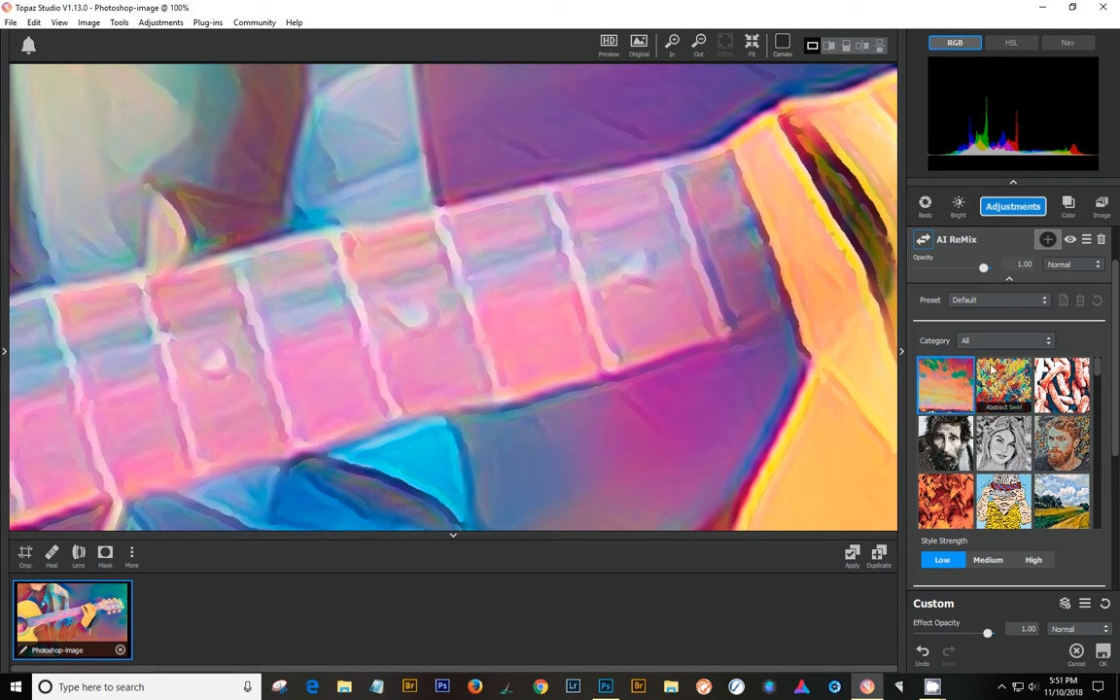
scroll("down", 3)
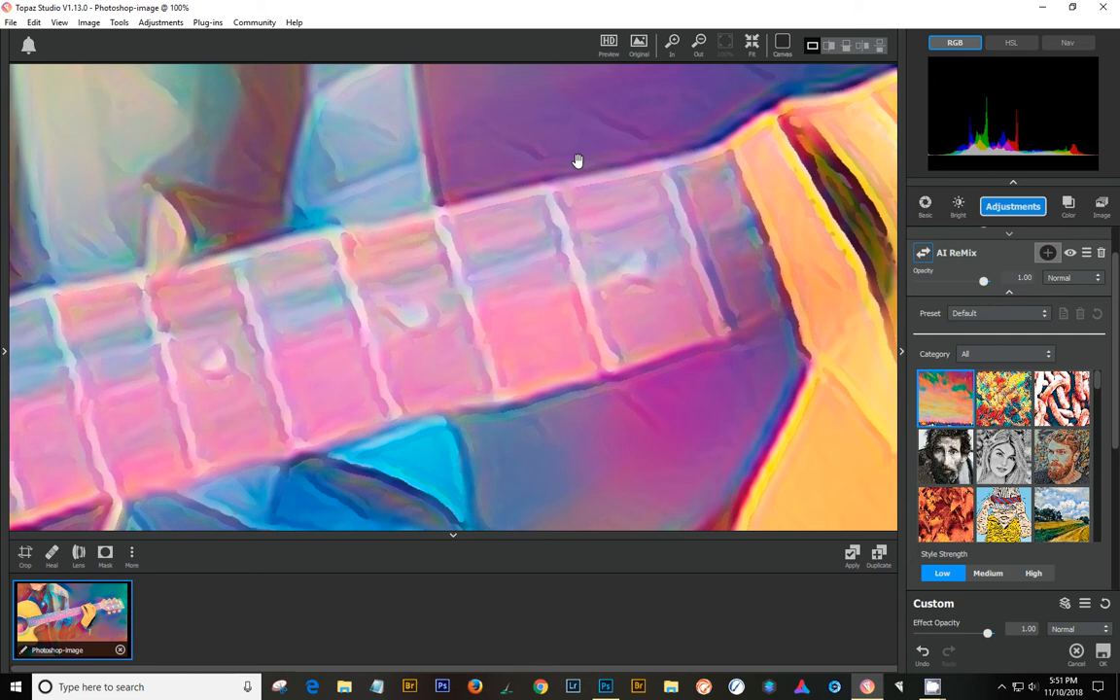
mouse_move(751, 44)
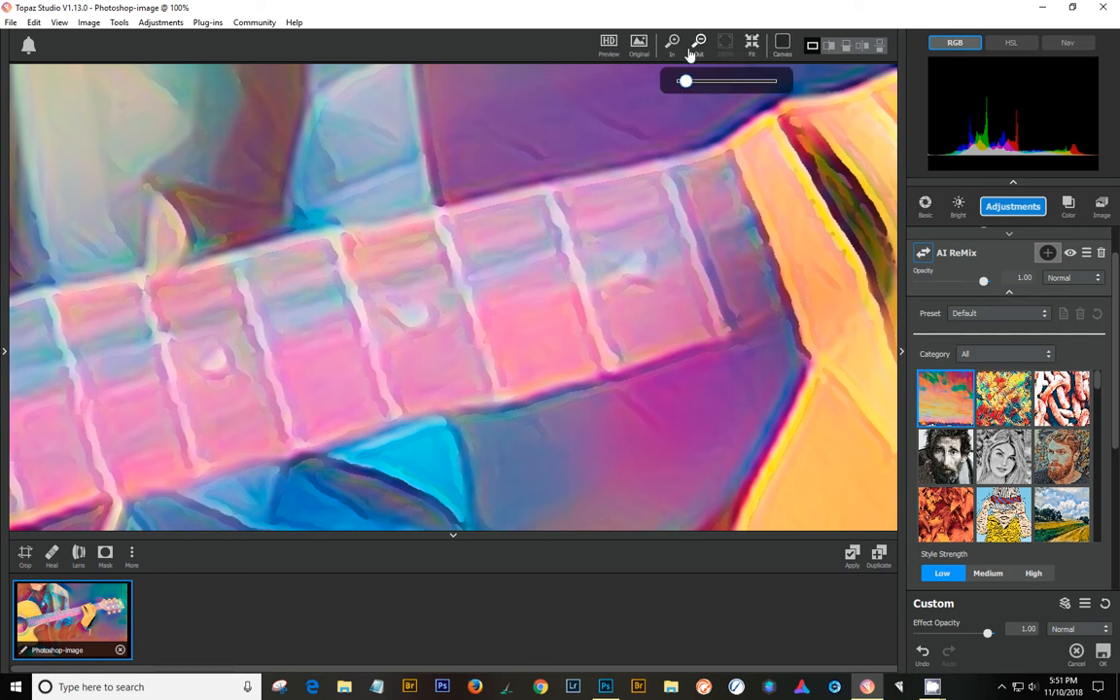
Check the remix at 100%, fit the whole photo and compare against the original
left_click(671, 41)
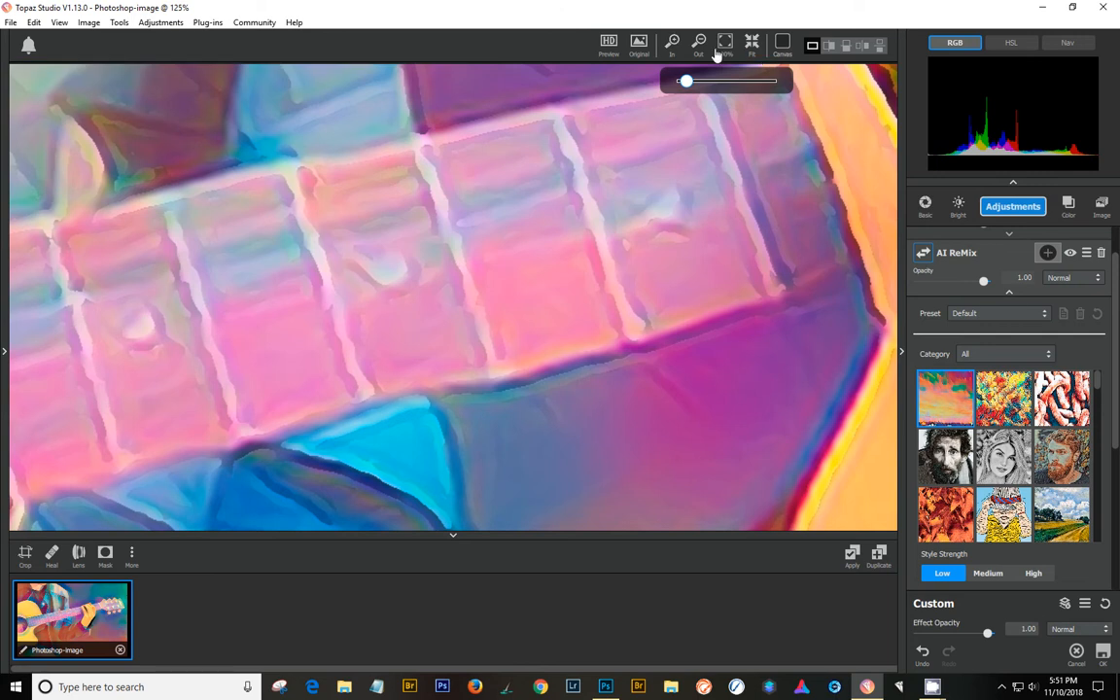
left_click(726, 41)
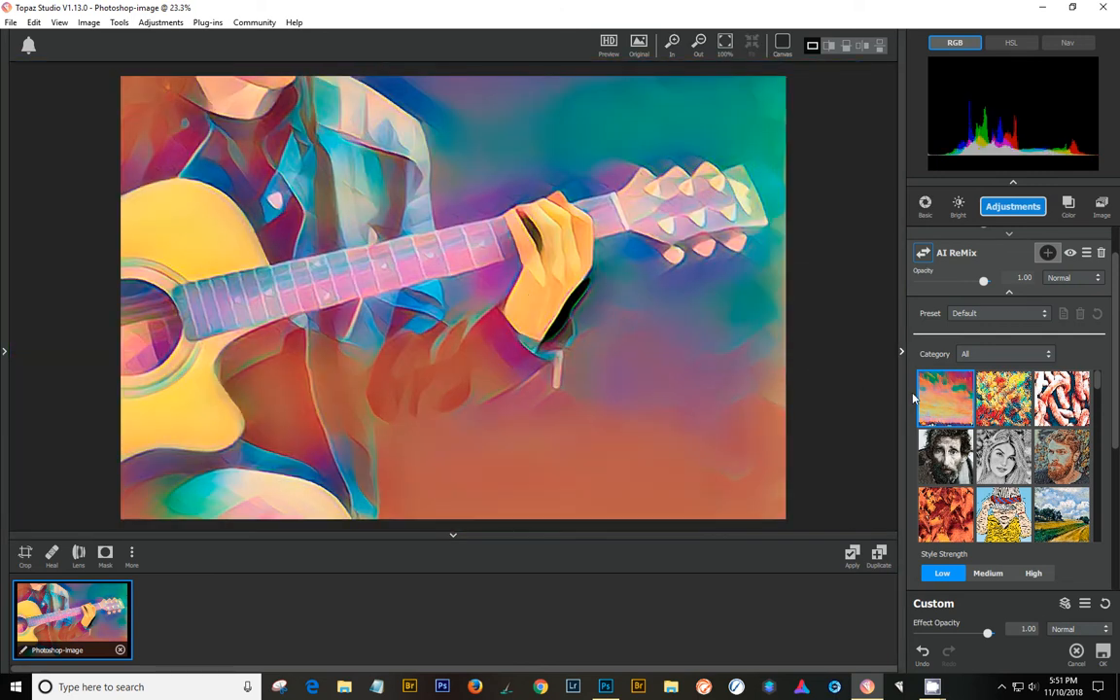
left_click(638, 41)
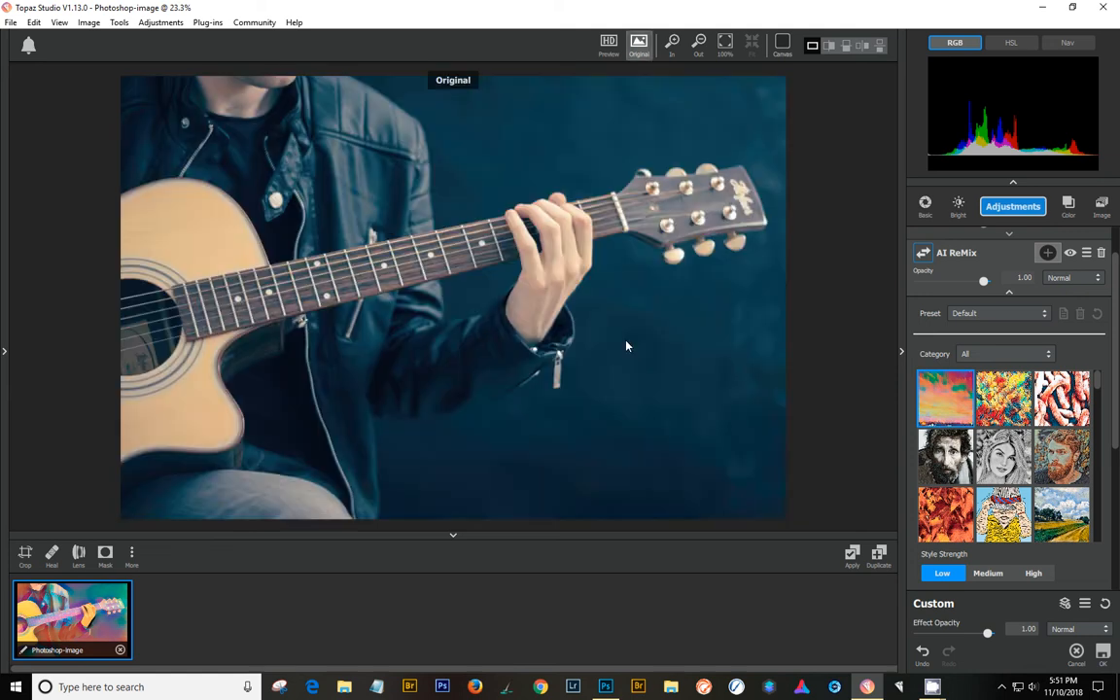
left_click(639, 41)
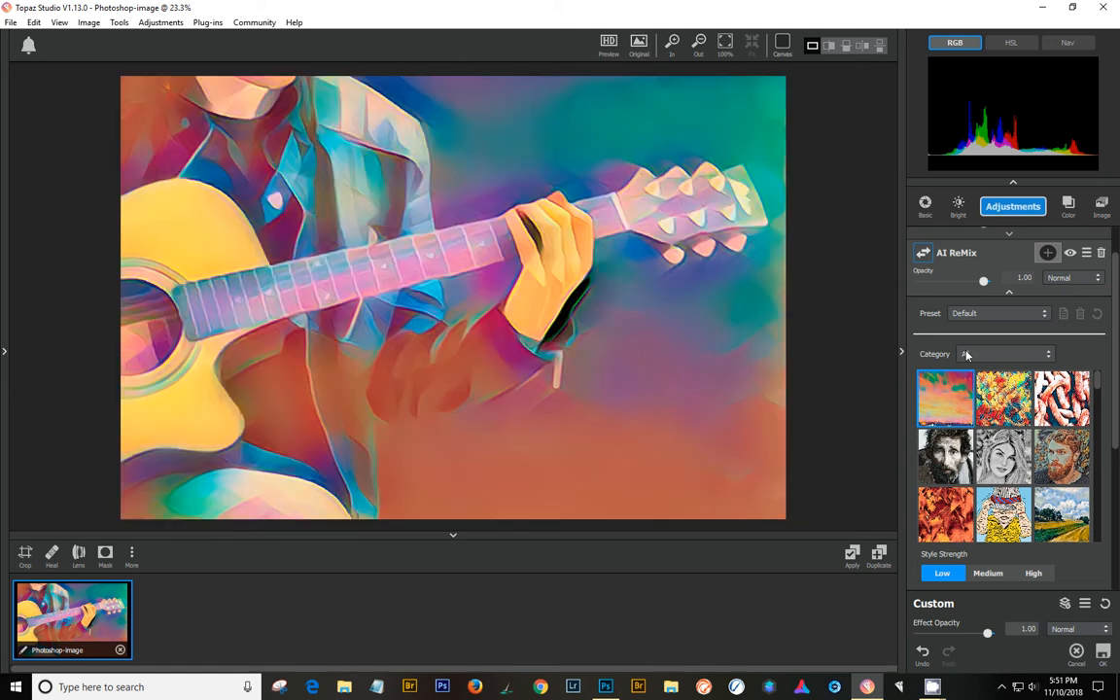
mouse_move(987, 288)
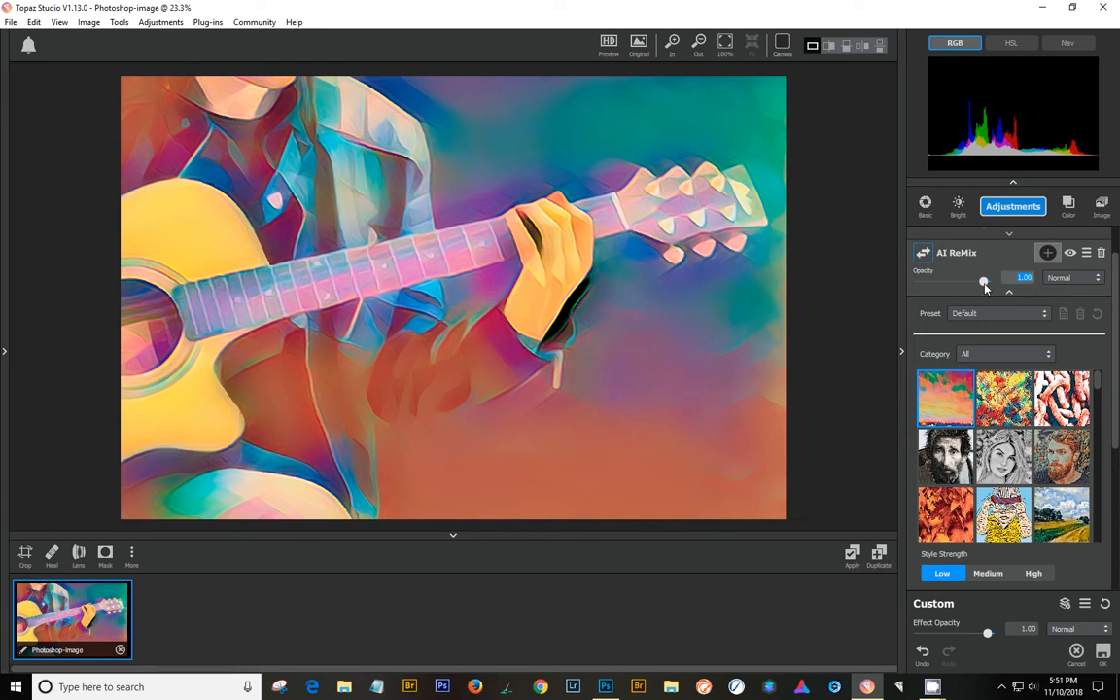
Lower AI ReMix opacity to about half and try High style strength before keeping Low
left_click_drag(983, 281, 969, 282)
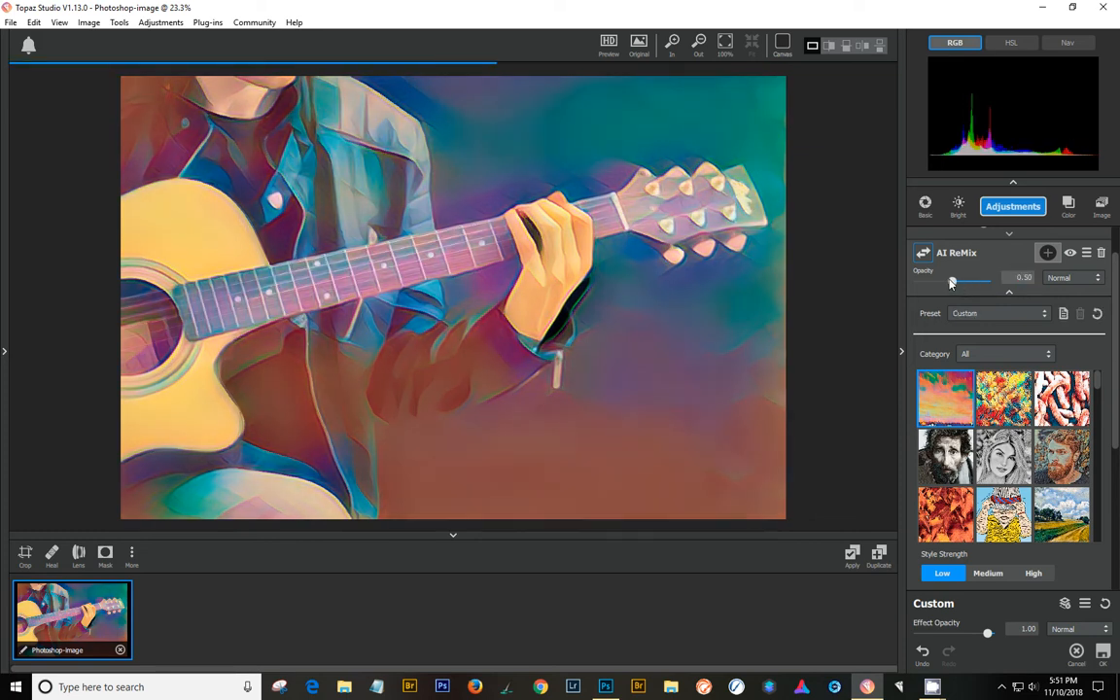
left_click_drag(974, 281, 946, 281)
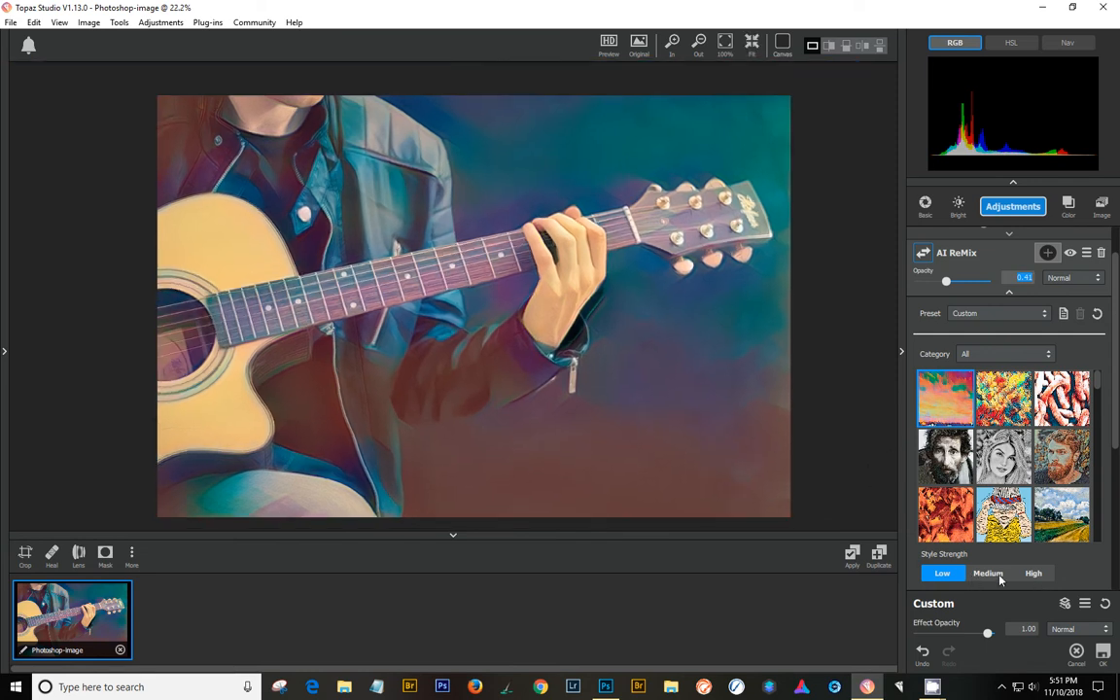
left_click(988, 572)
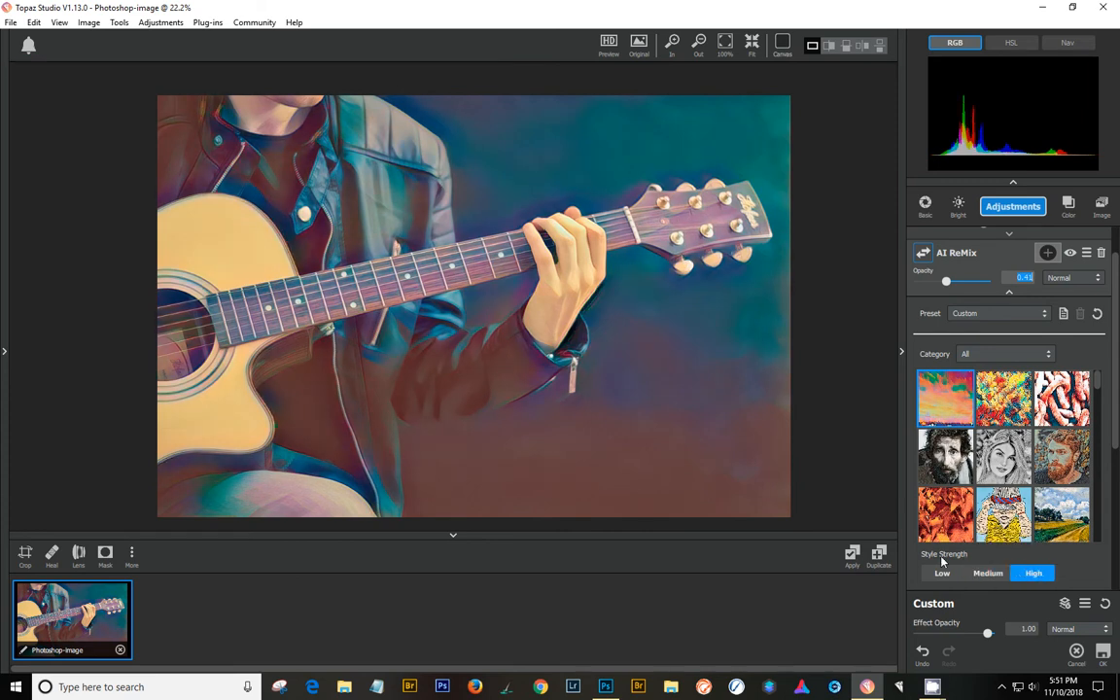
left_click(941, 572)
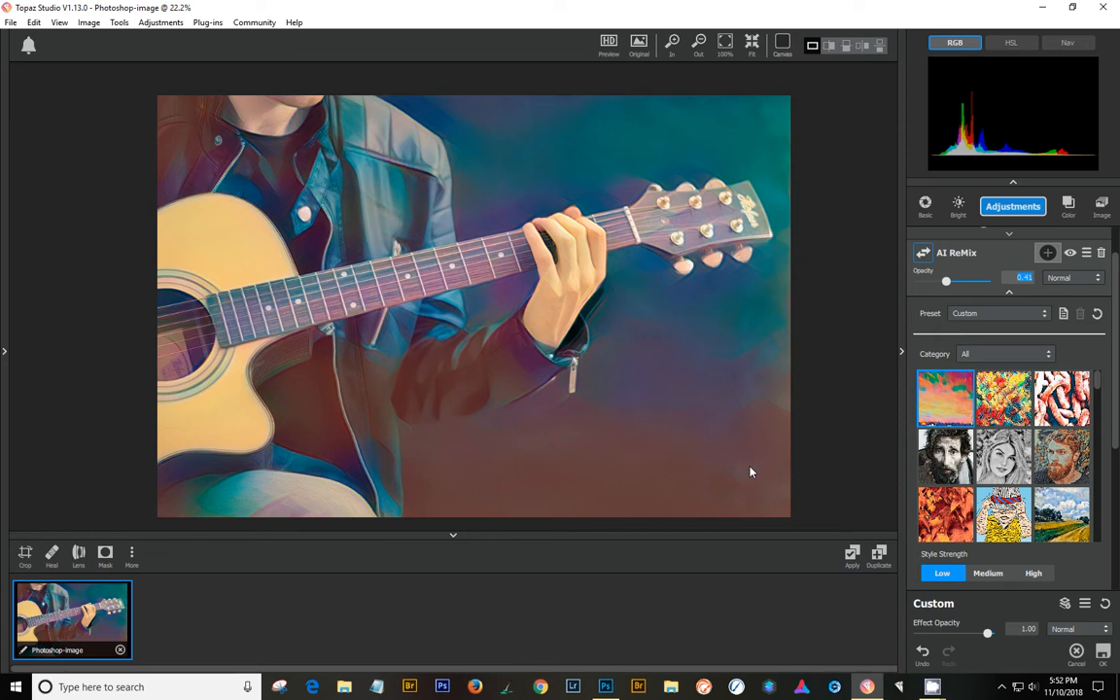
mouse_move(945, 397)
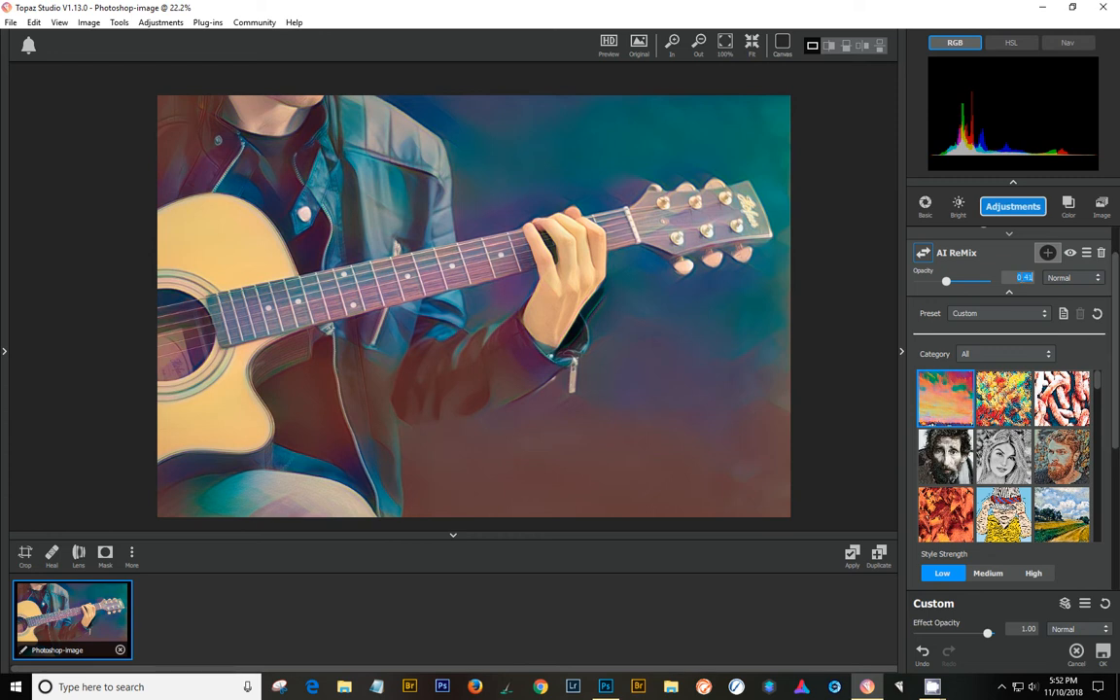
Fine-tune the AI ReMix opacity to settle around 0.5
left_click_drag(946, 280, 955, 280)
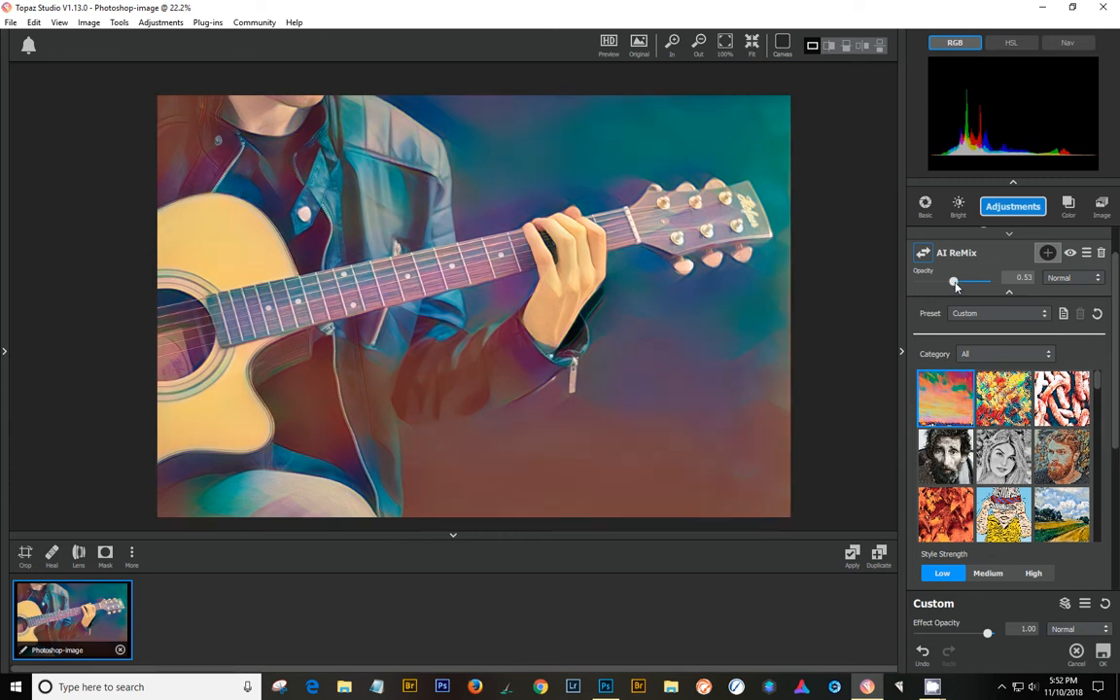
left_click_drag(954, 281, 949, 281)
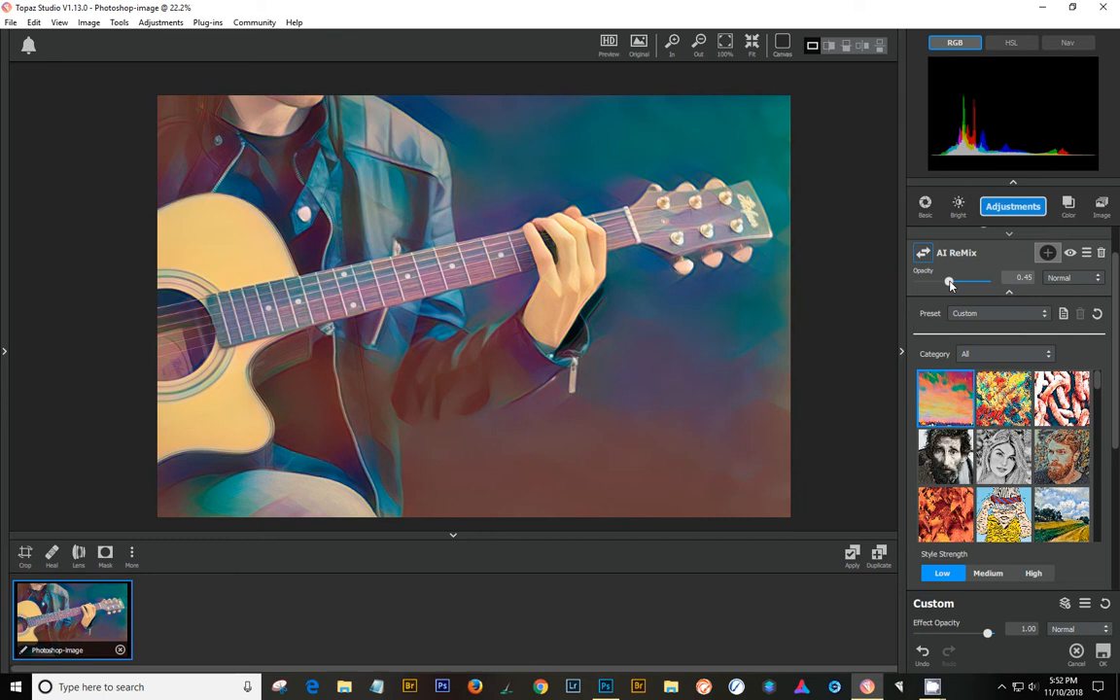
left_click_drag(951, 281, 954, 281)
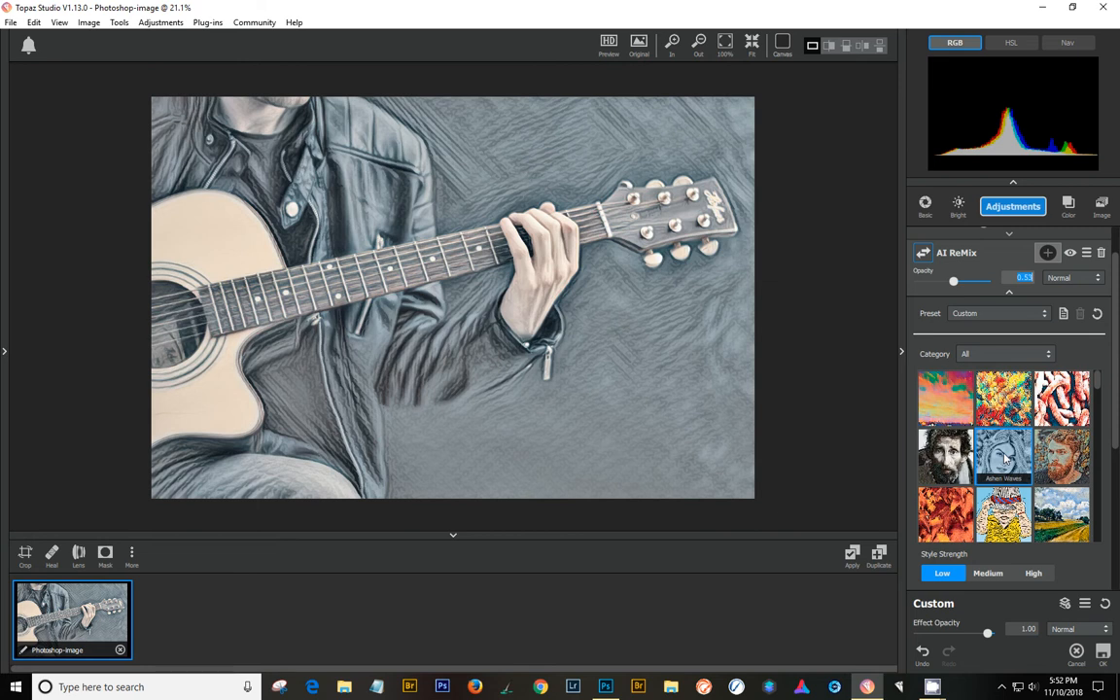
Filter styles to the Abstract category and try several, landing on a teal line-drawn style
left_click(1005, 353)
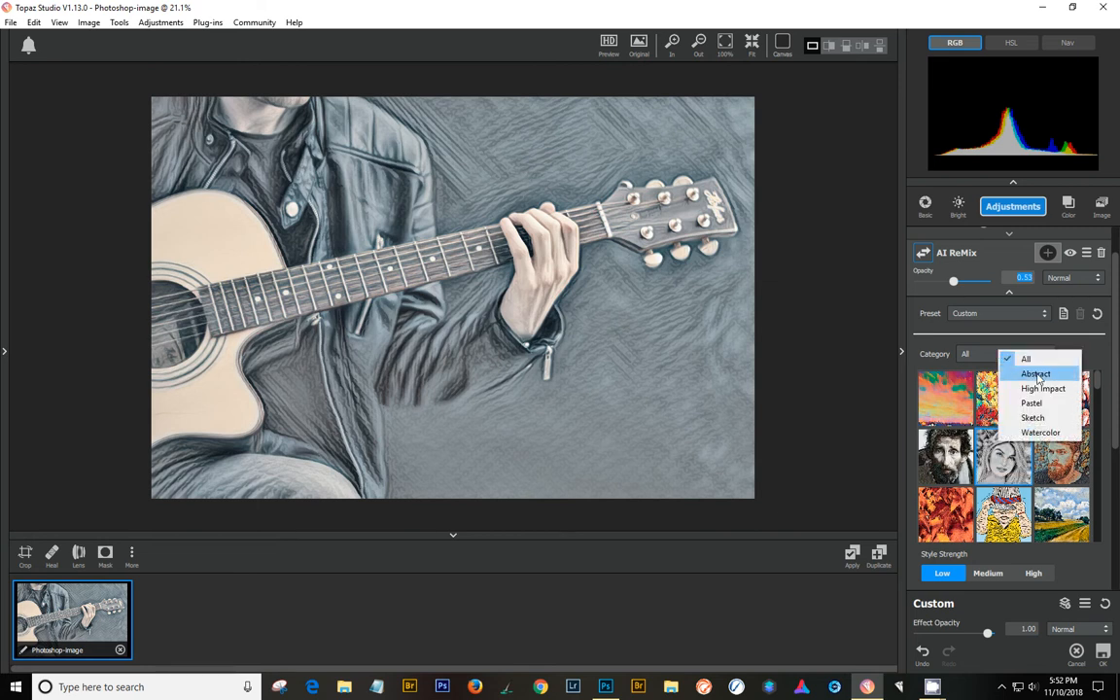
left_click(1035, 373)
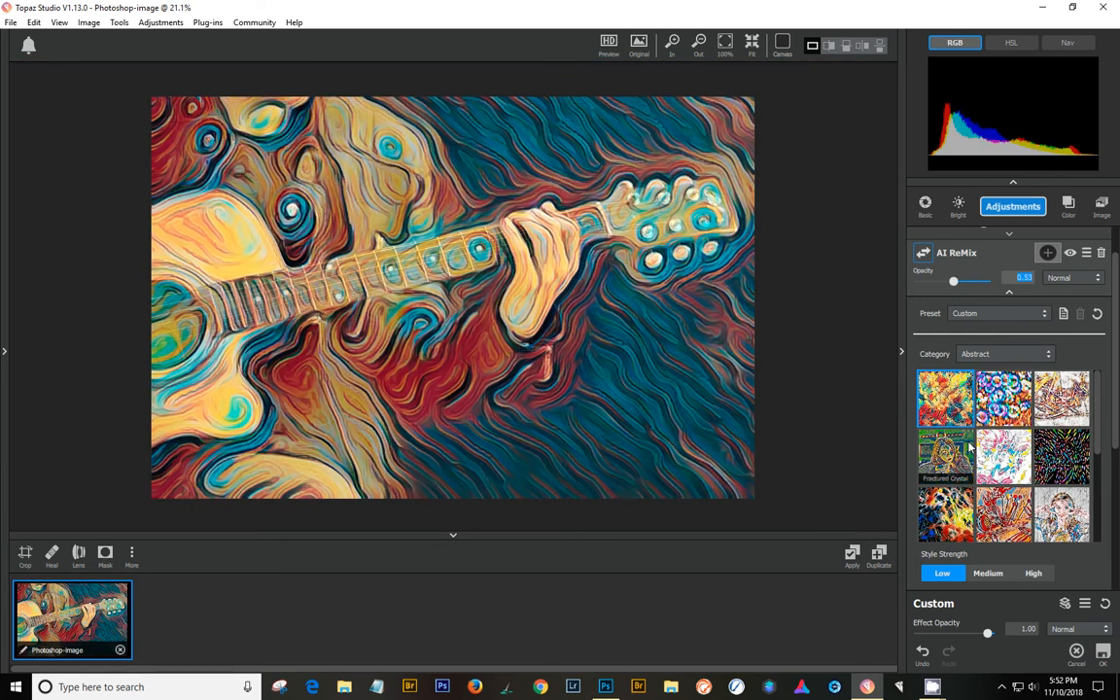
left_click(1003, 457)
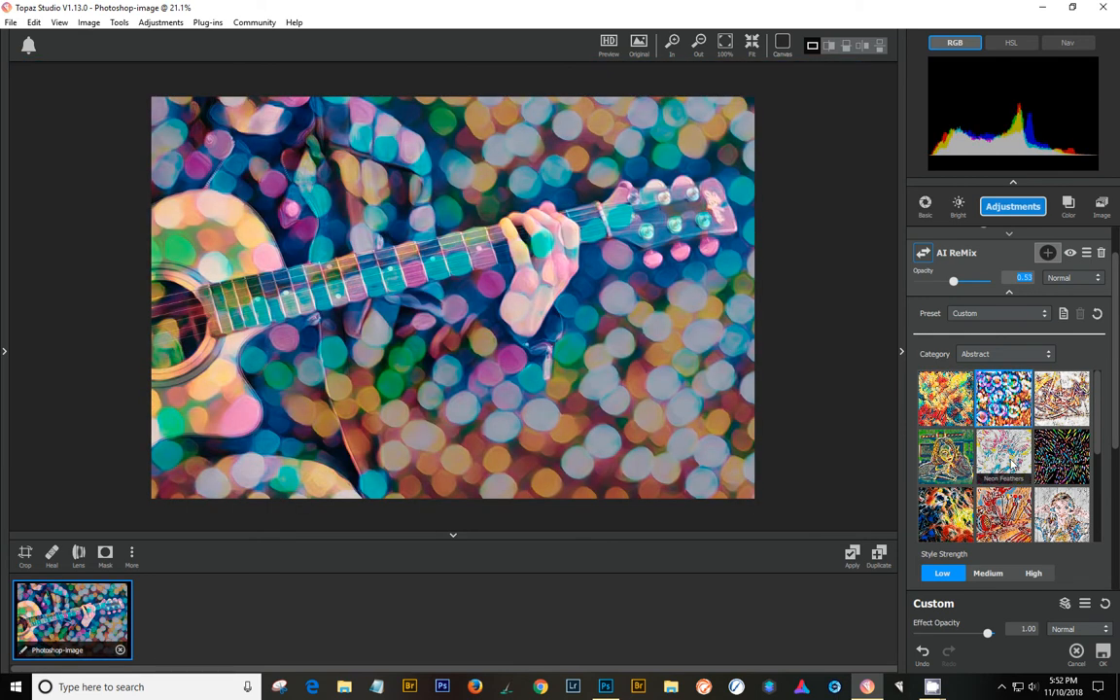
left_click(1003, 457)
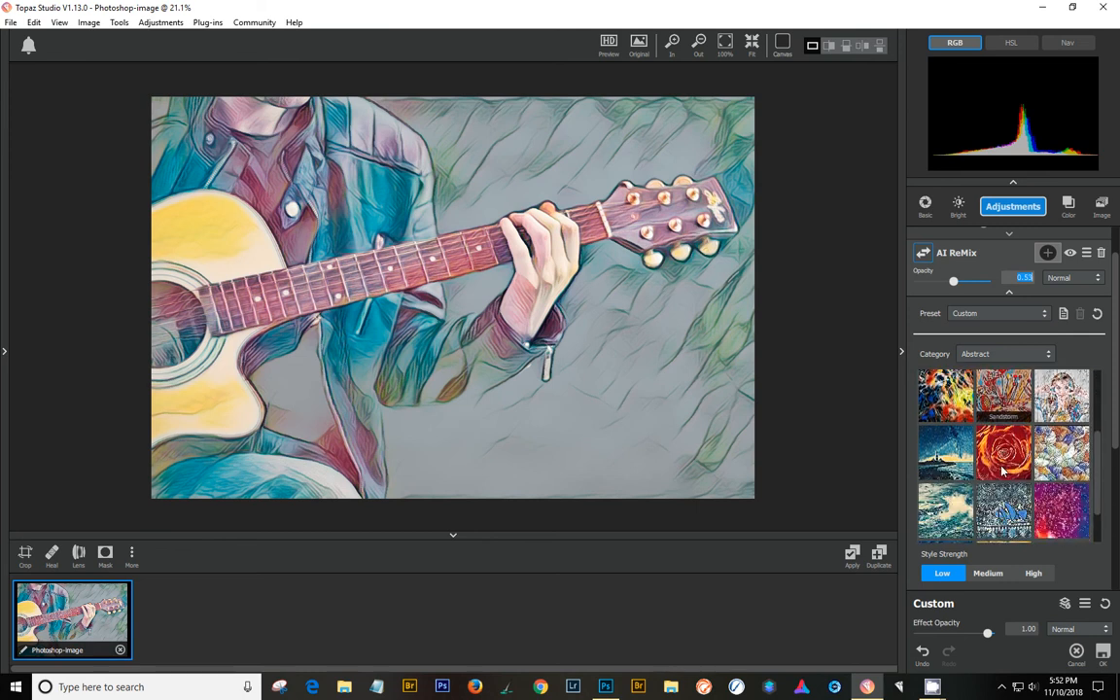
scroll("down", 3)
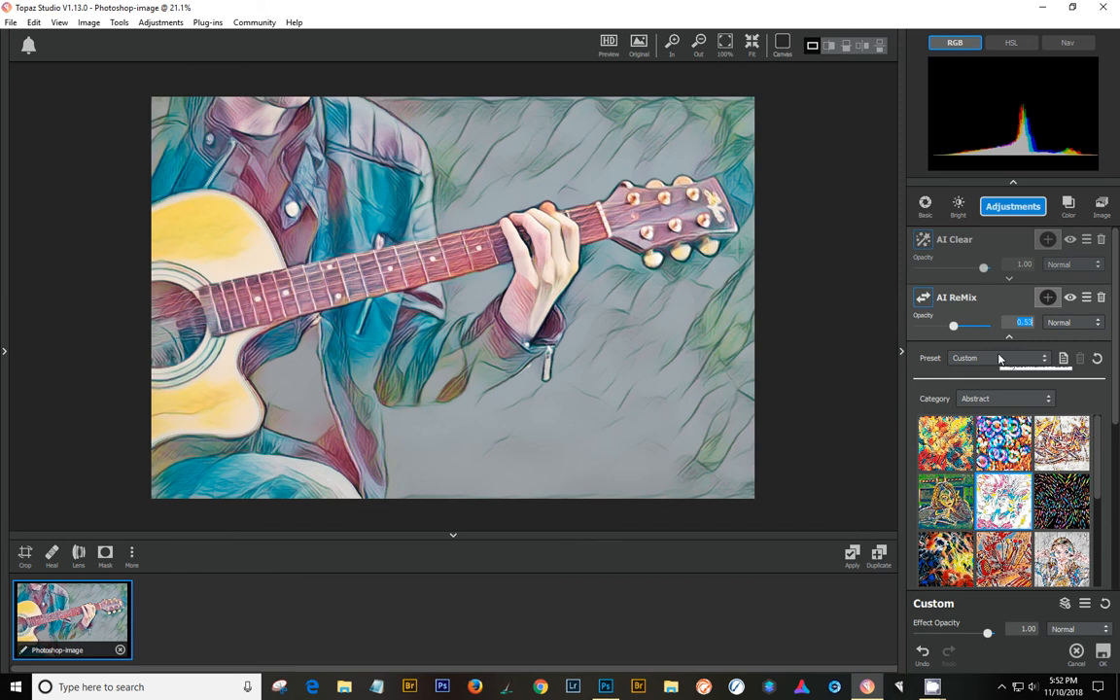
left_click(1006, 398)
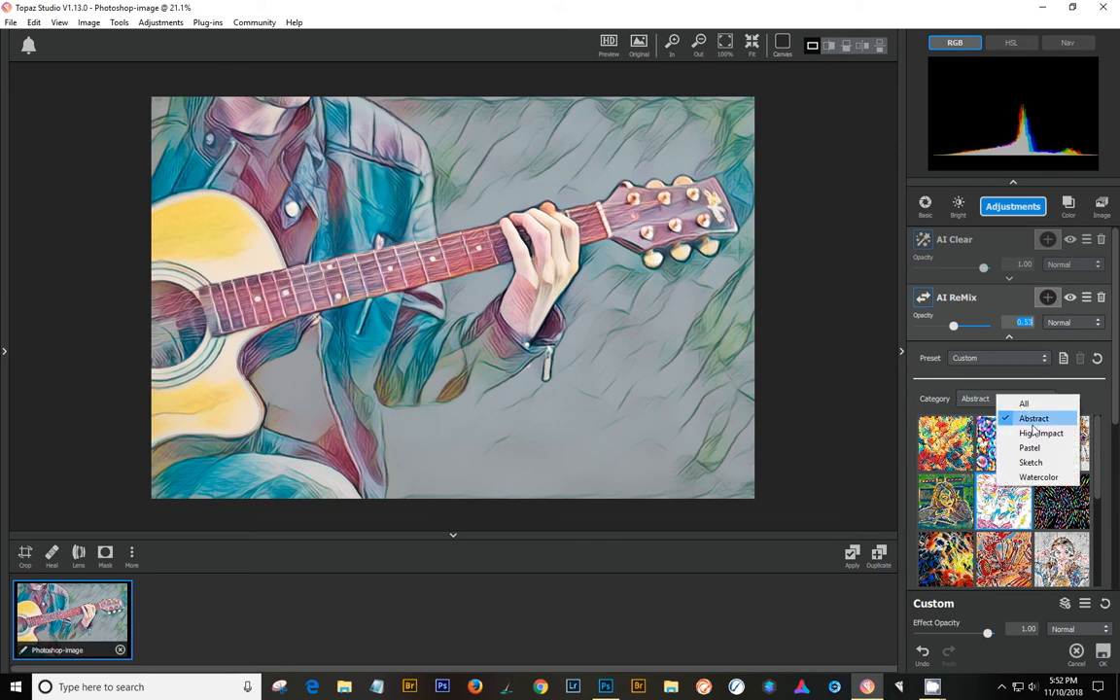
Switch to a High Impact style, preview Vivid Light blending and keep Normal
left_click(1041, 432)
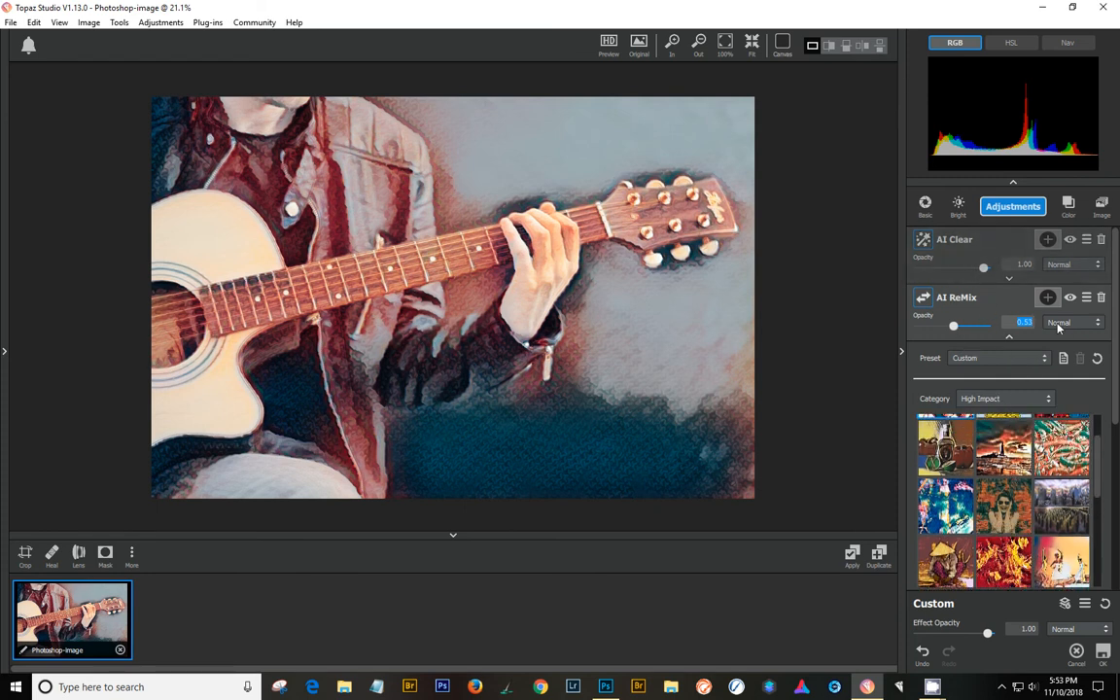
left_click(1069, 322)
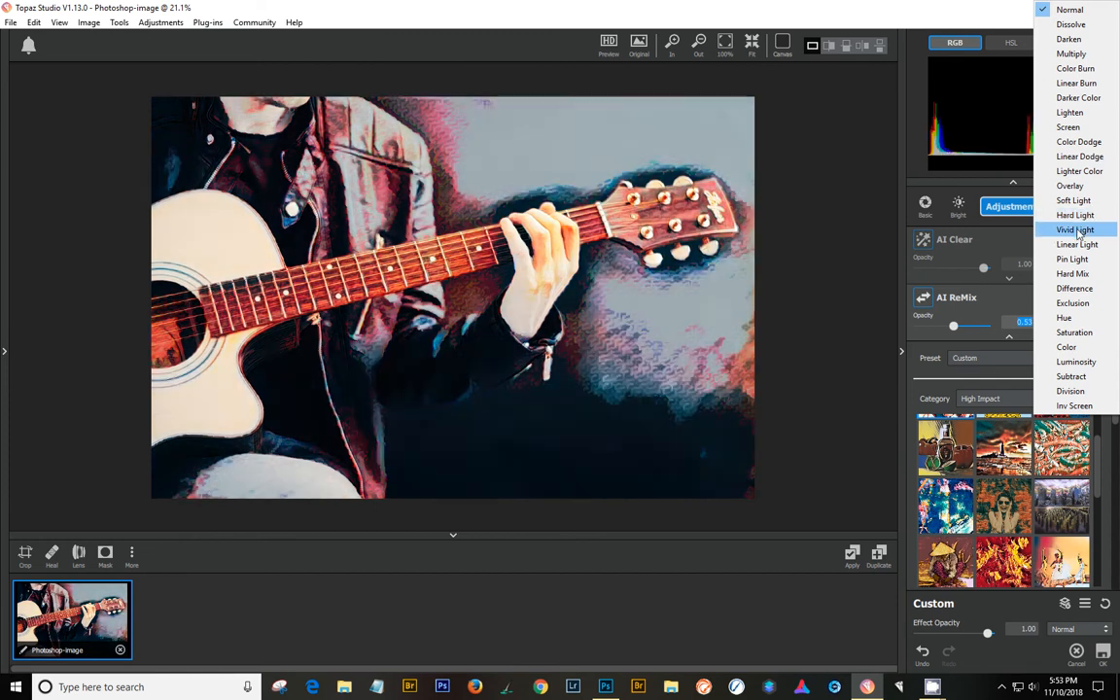
left_click(1072, 303)
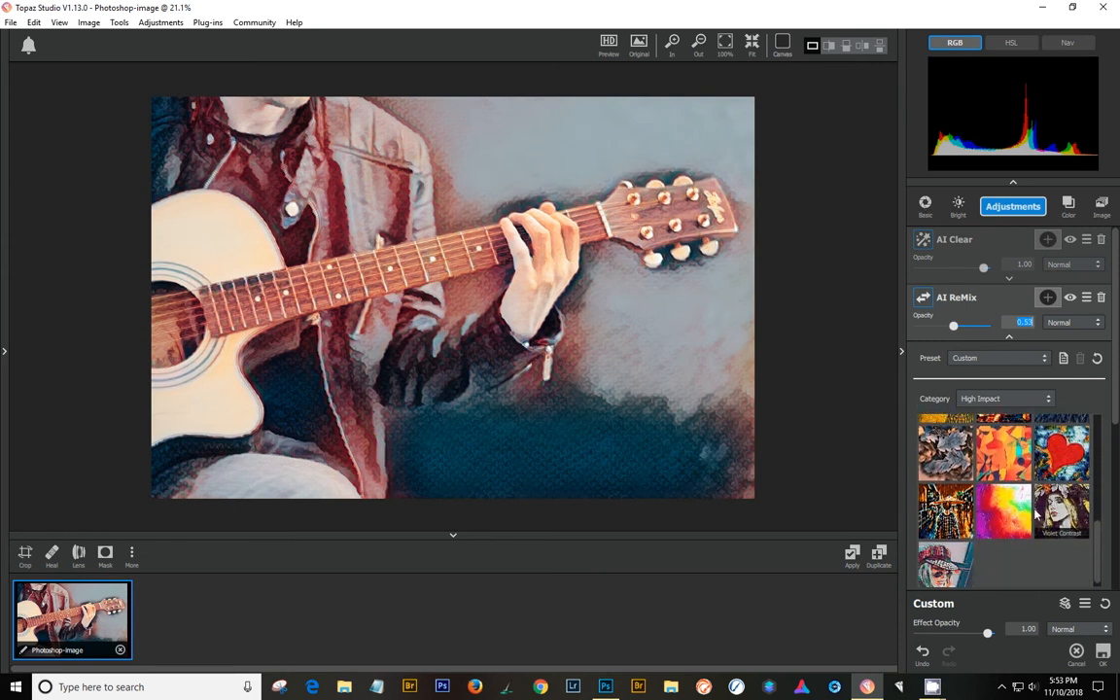
left_click(1004, 399)
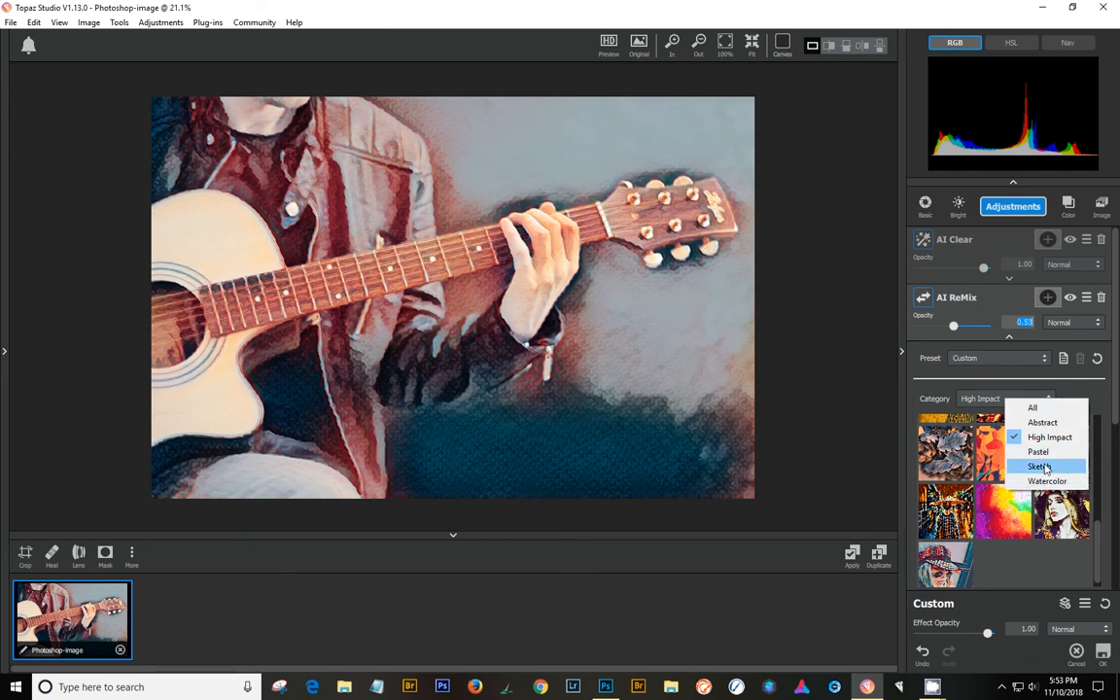
Apply a Sketch style and sweep its opacity up near 0.90 then back to about 0.71
left_click(1039, 467)
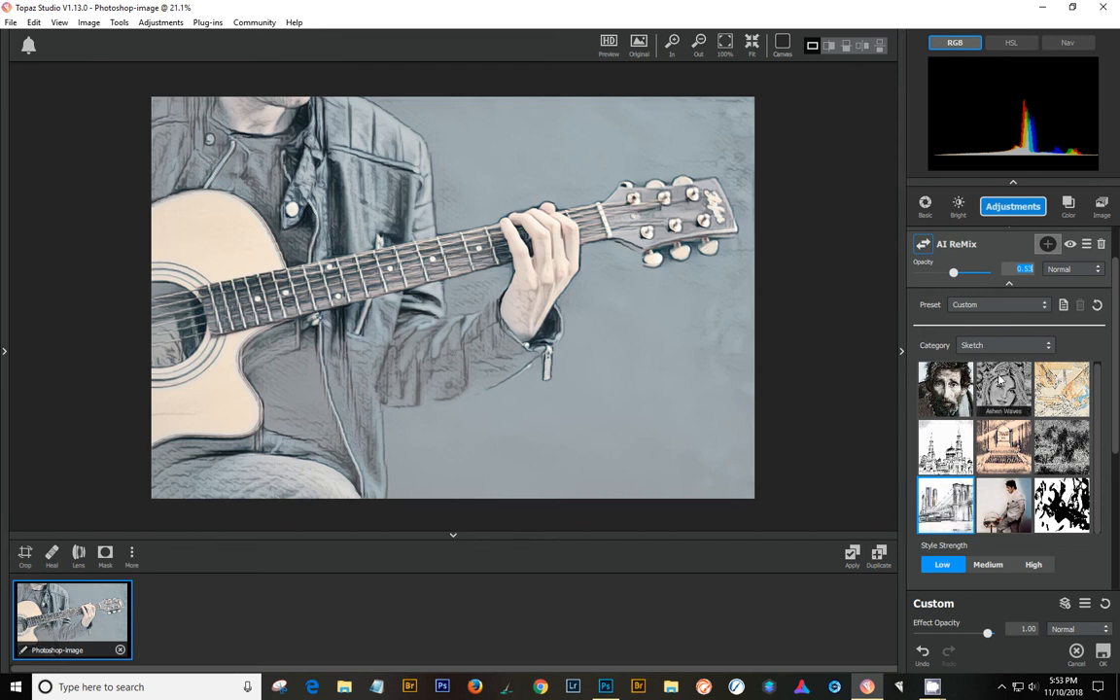
left_click_drag(952, 272, 965, 272)
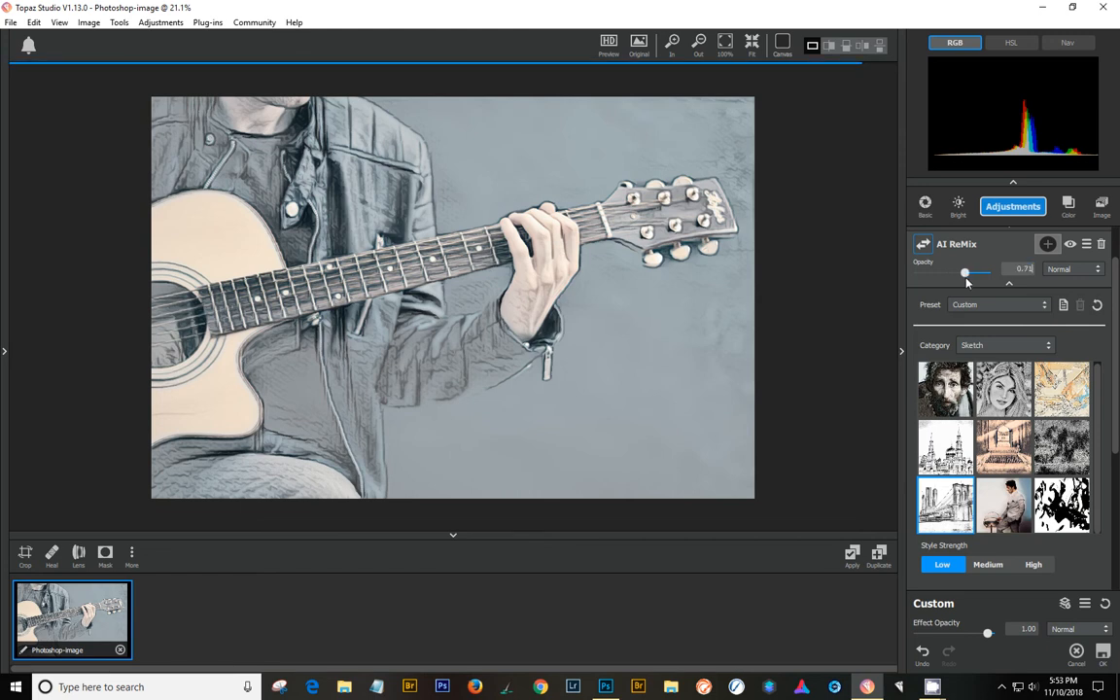
left_click_drag(964, 272, 977, 272)
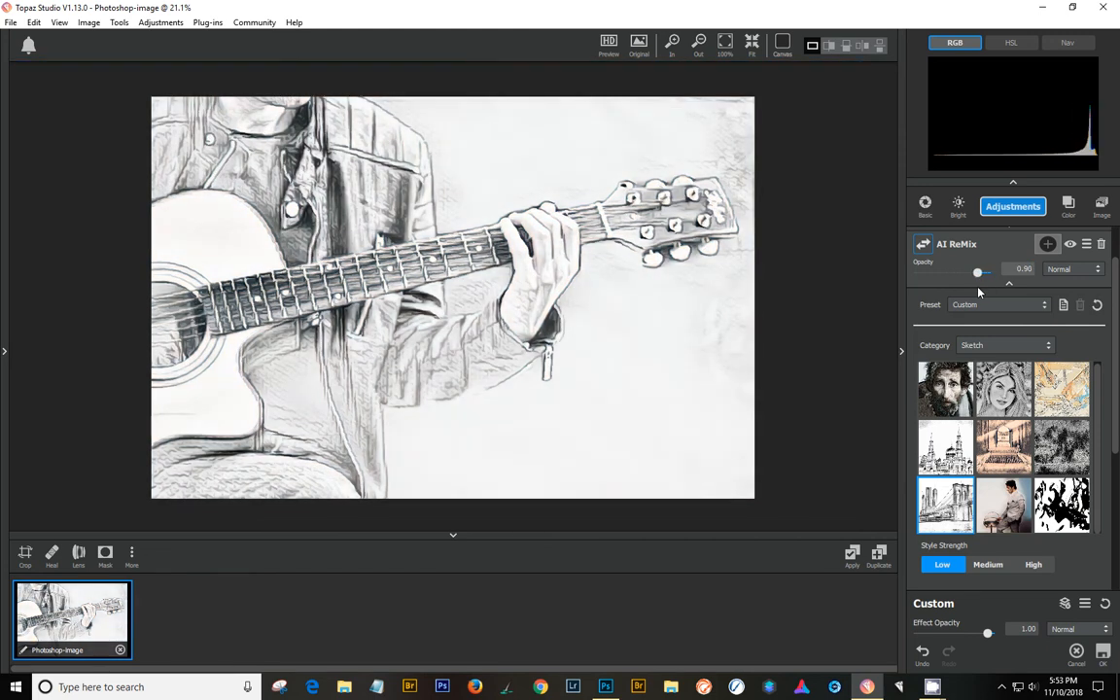
left_click_drag(977, 271, 963, 271)
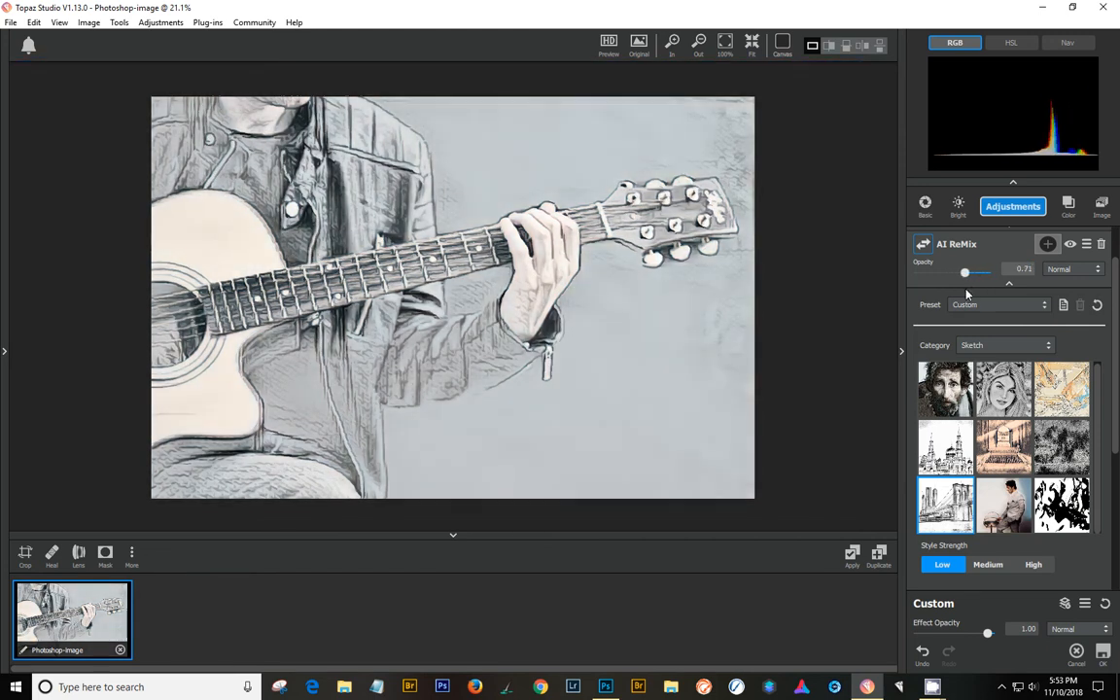
left_click_drag(964, 272, 972, 272)
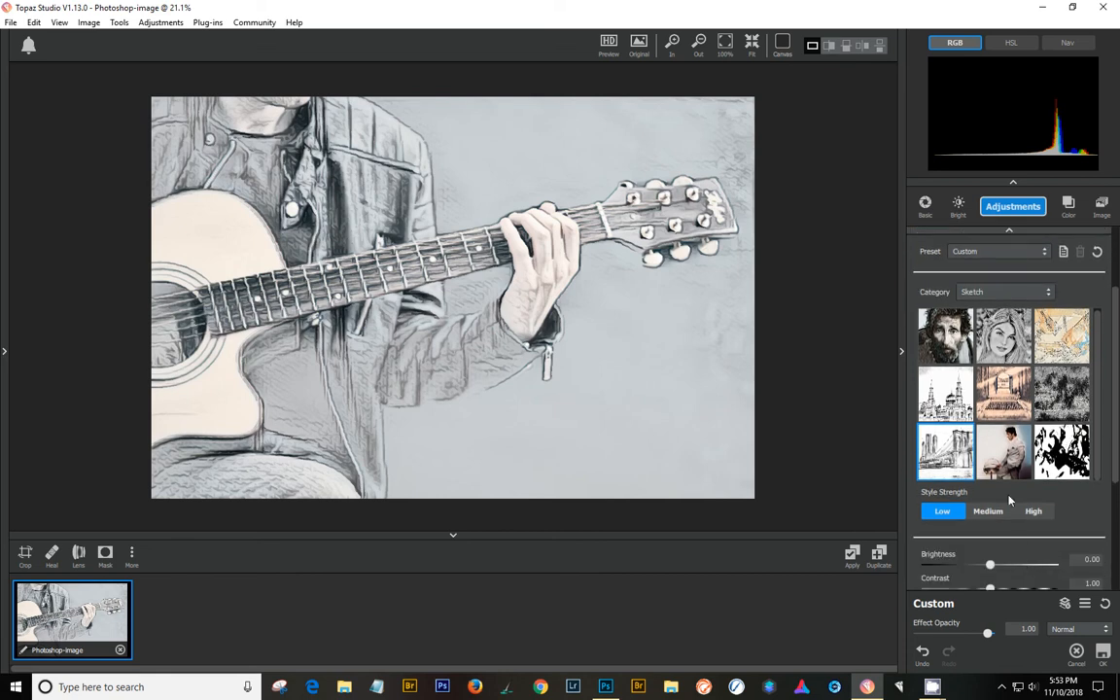
Show styles from all categories and apply a different one to the photo
left_click(1004, 292)
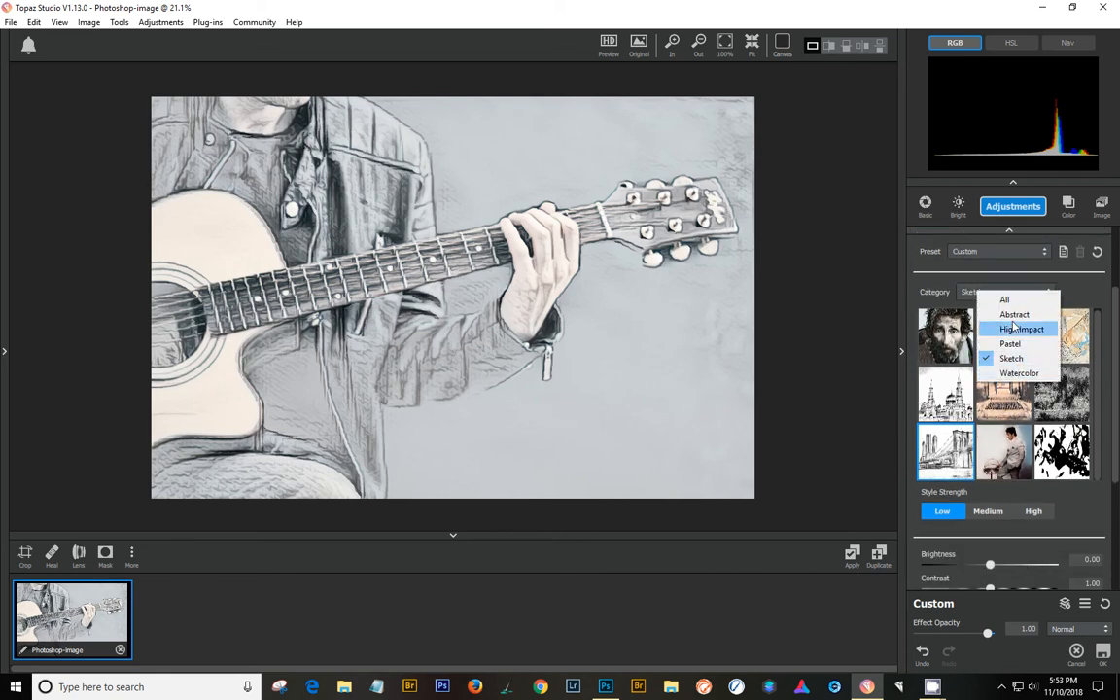
left_click(1004, 298)
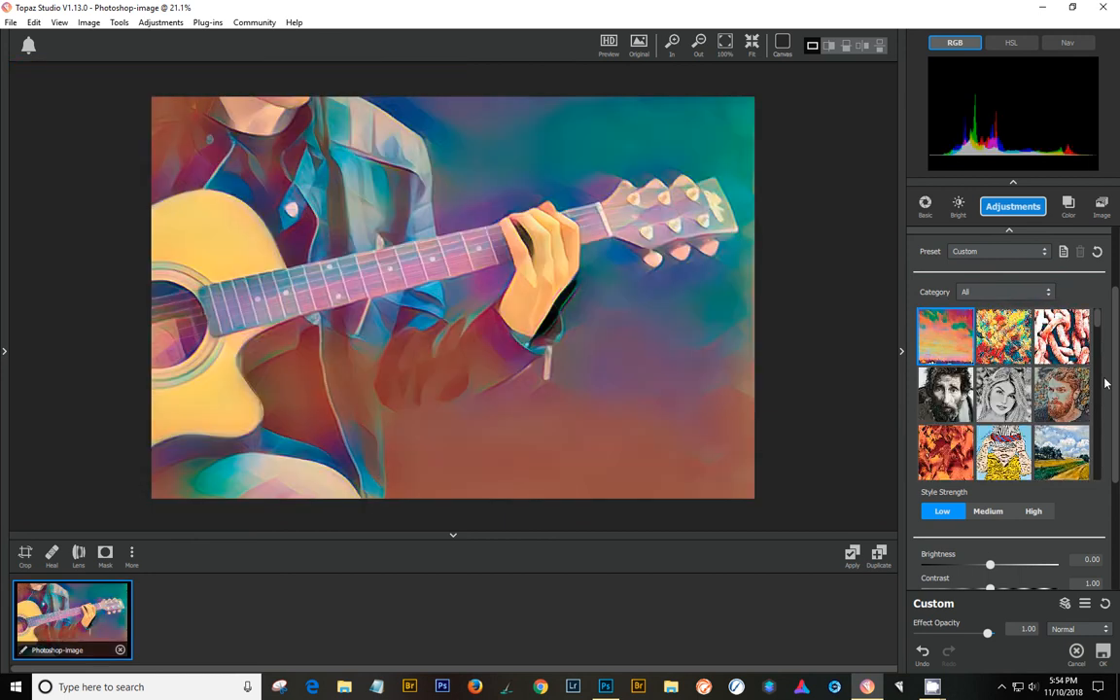
scroll("down", 3)
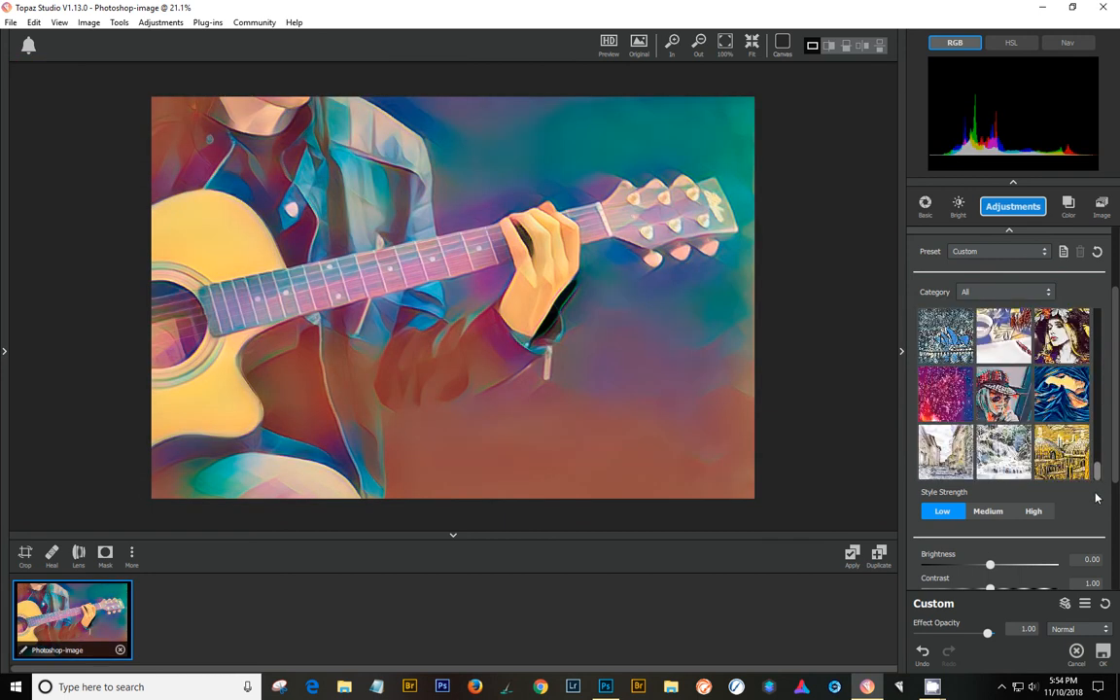
left_click(1003, 451)
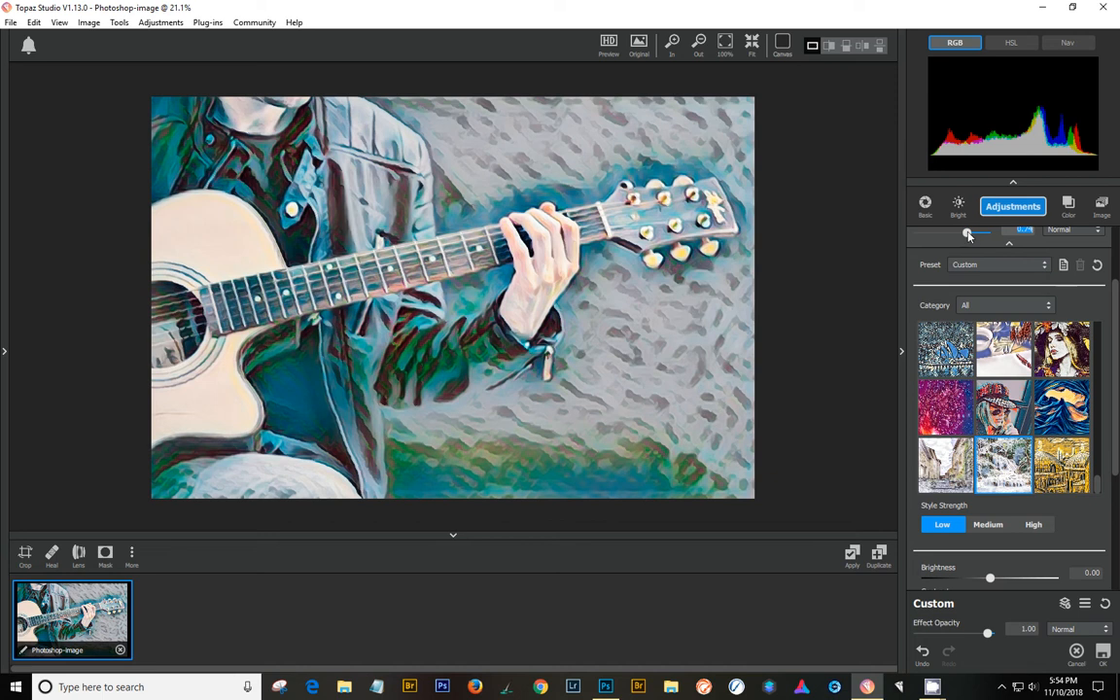
Drop the AI ReMix opacity to about 0.27 and settle on a subtler cool-blue style
left_click_drag(967, 233, 928, 233)
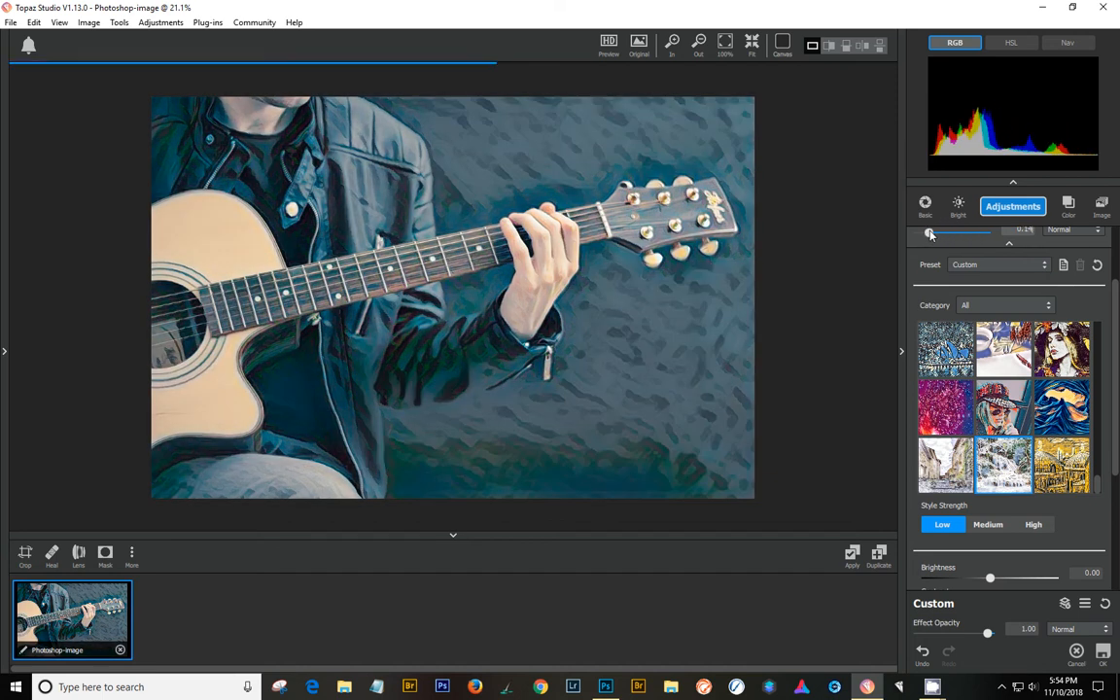
left_click_drag(931, 233, 944, 233)
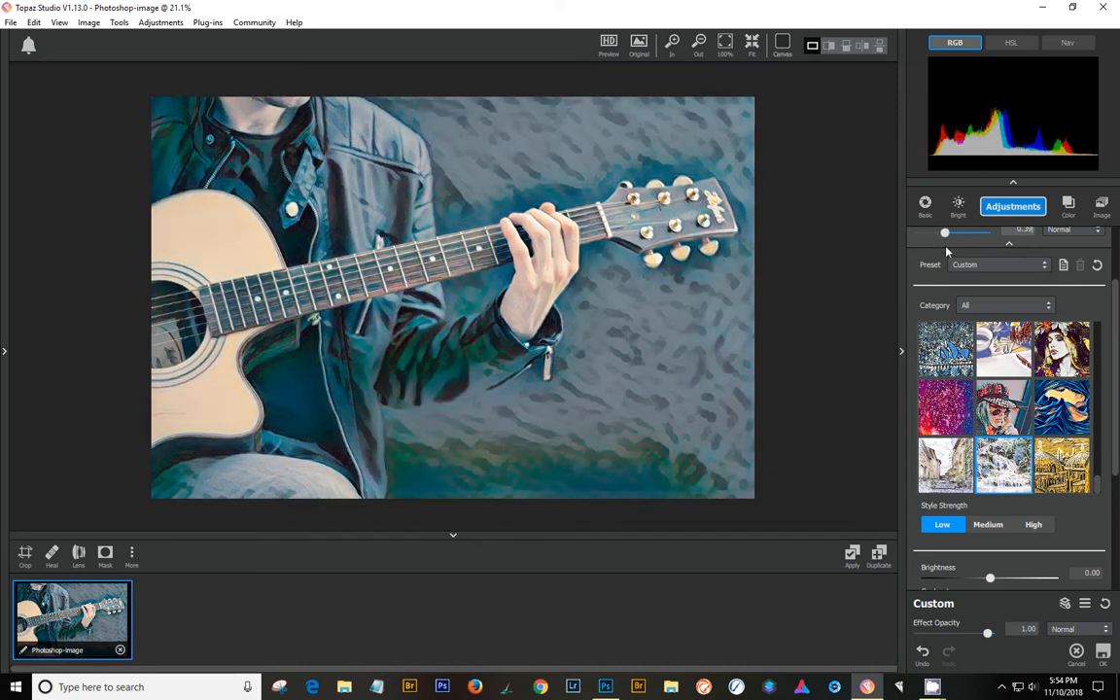
left_click(945, 407)
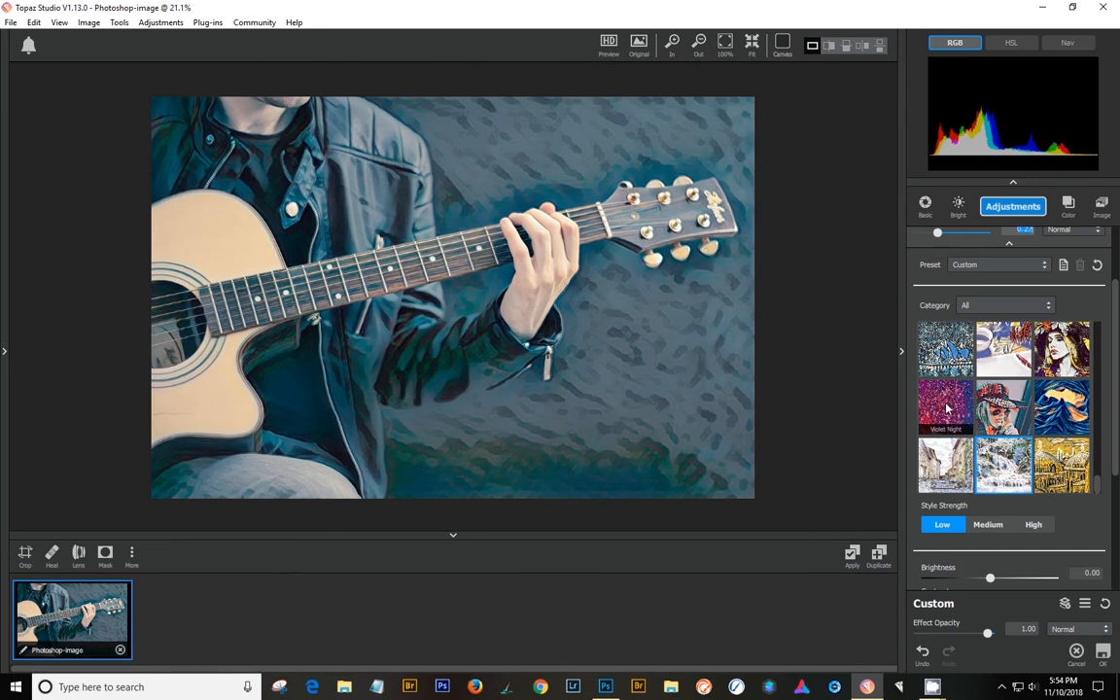
left_click(944, 406)
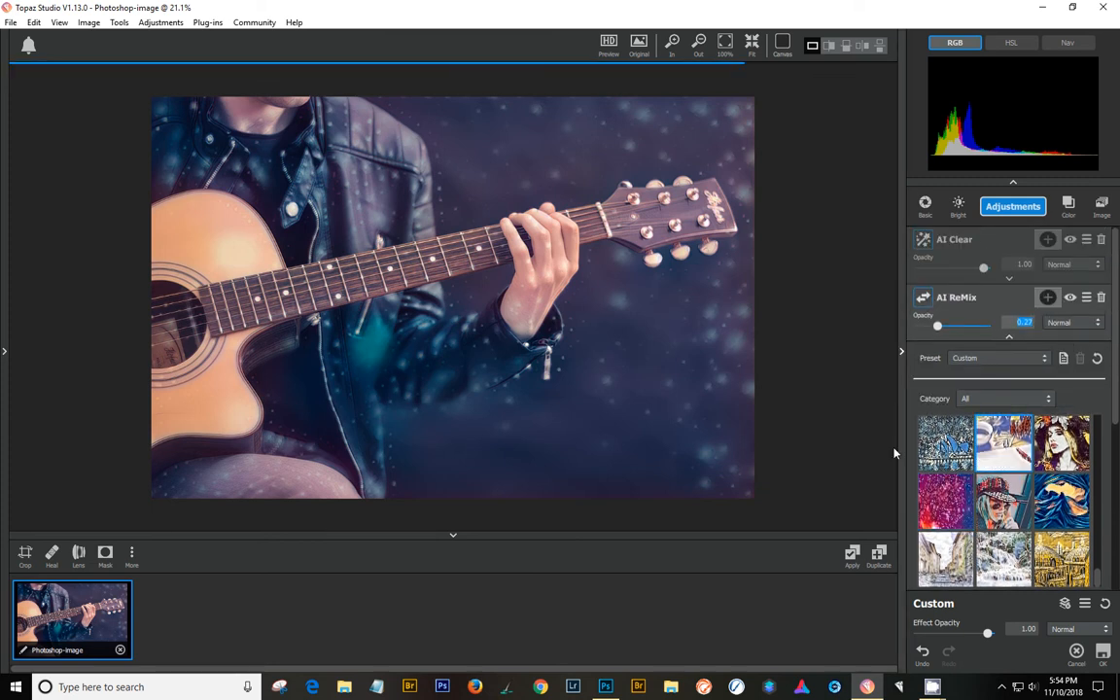
left_click(1061, 443)
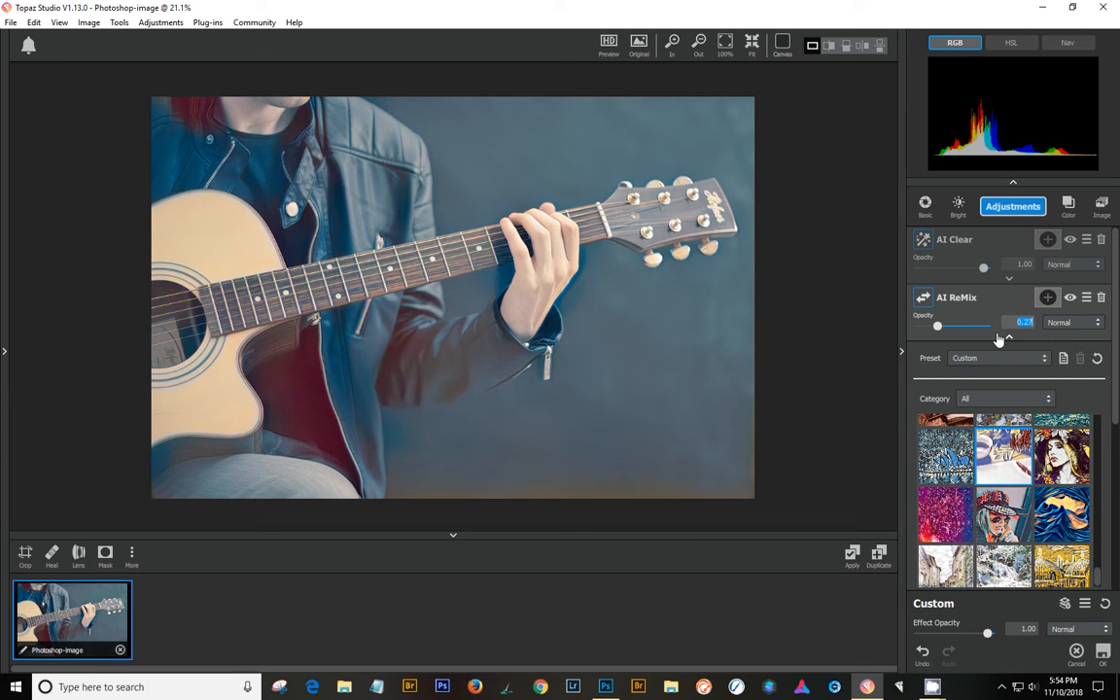
Add an Impression adjustment above AI ReMix and toggle its visibility to compare
left_click(1012, 205)
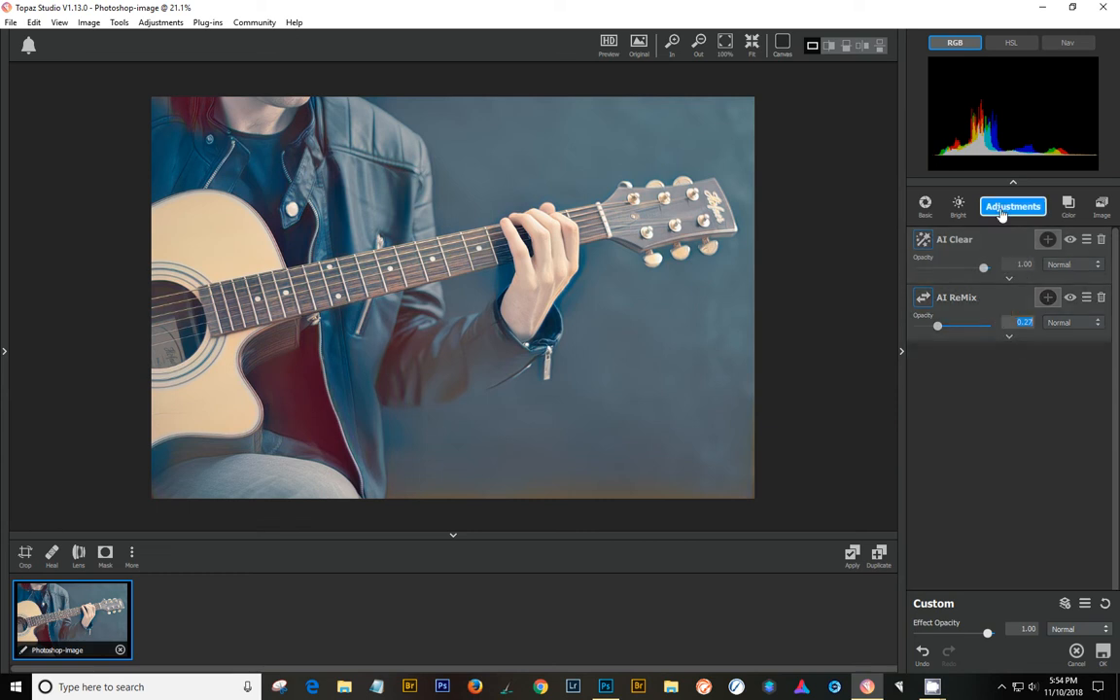
left_click(1046, 240)
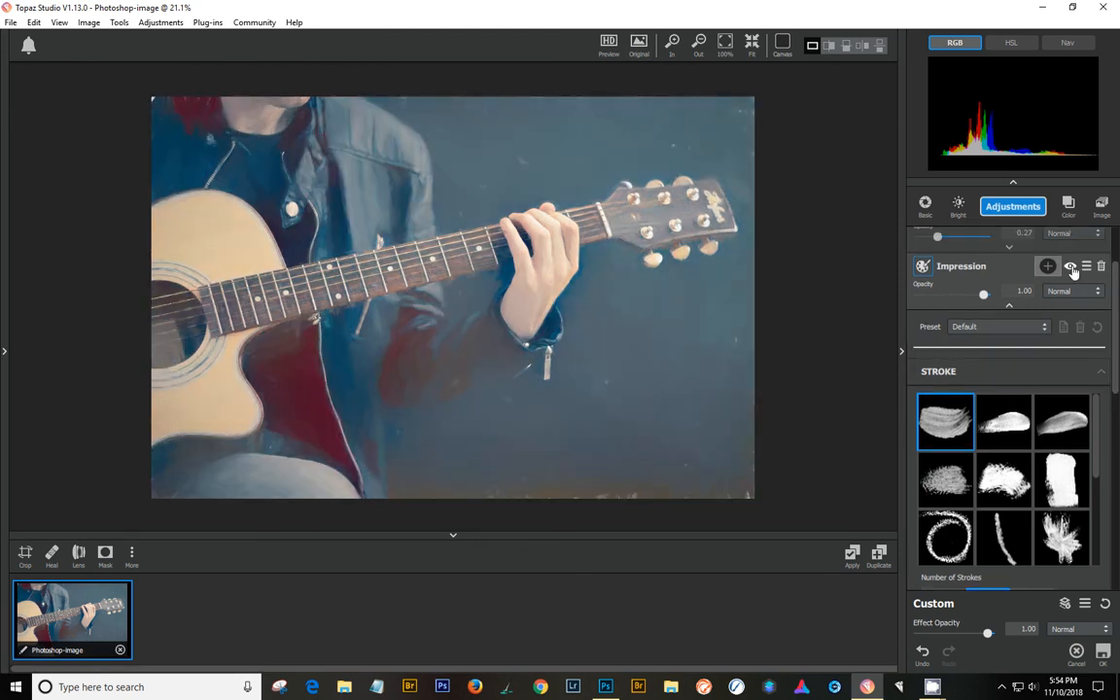
left_click(1069, 263)
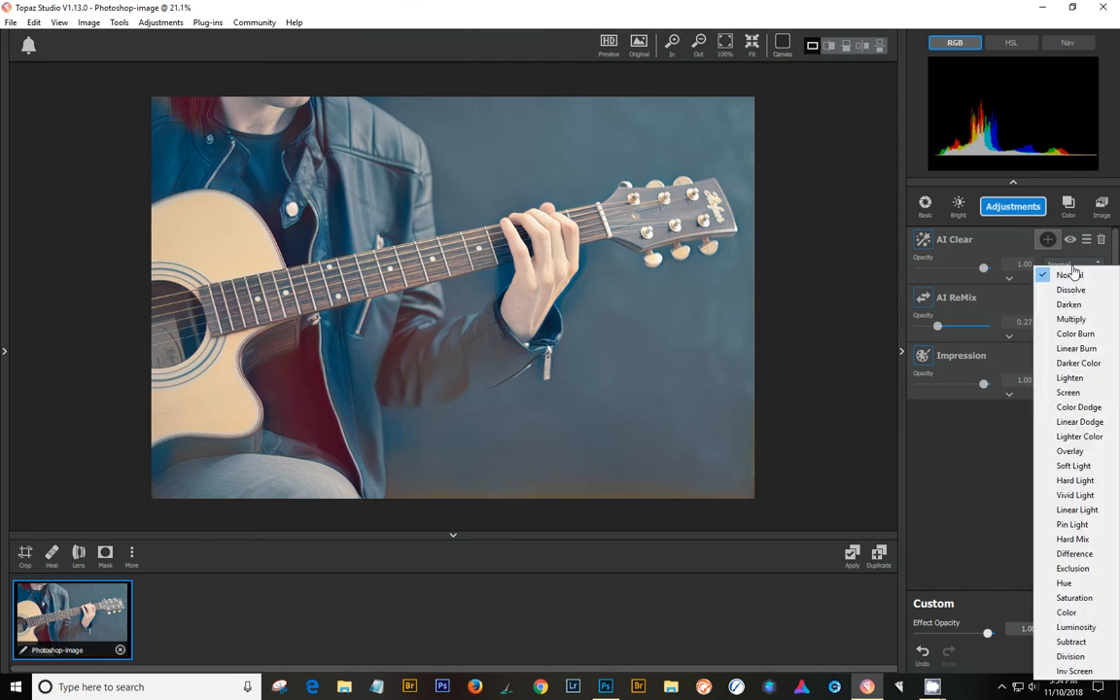
left_click(1069, 274)
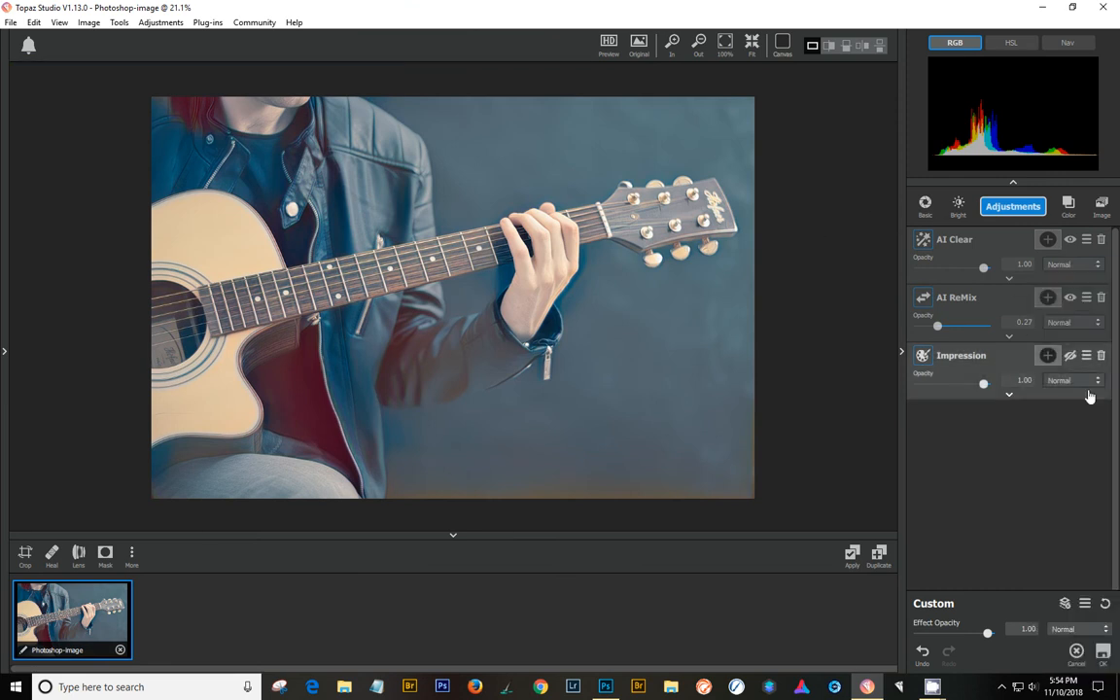
left_click(1070, 355)
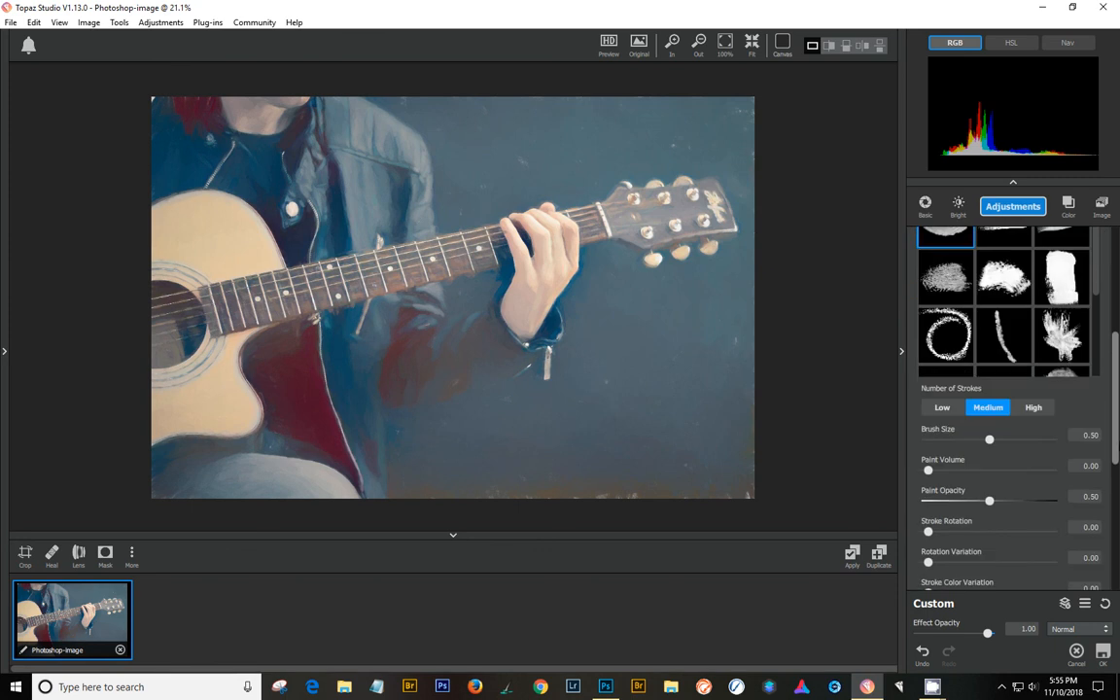
Review the Impression stroke settings and bring up the add-adjustment list again
scroll("down", 3)
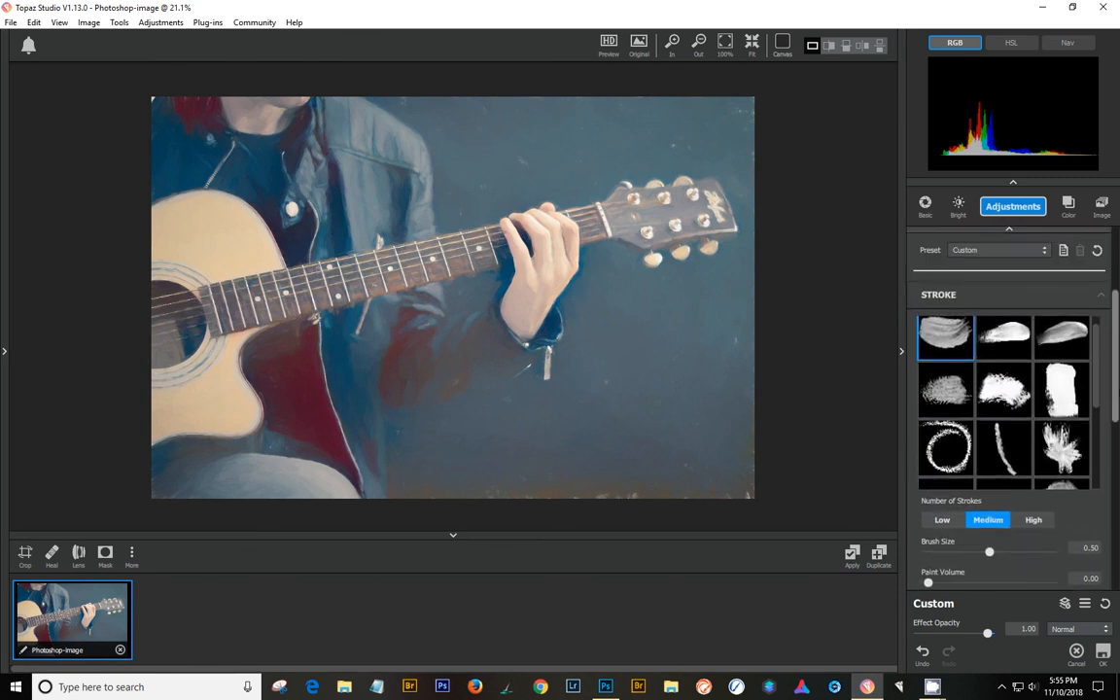
left_click(1012, 205)
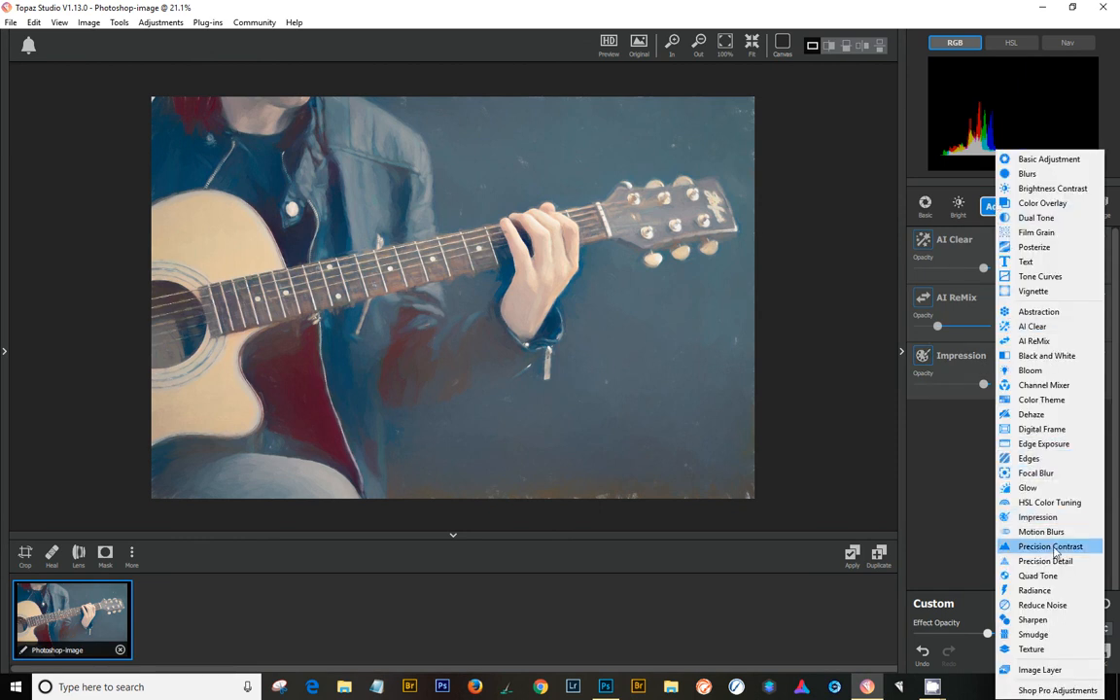
Add HSL Color Tuning and set red saturation to about 0.41
left_click(1049, 503)
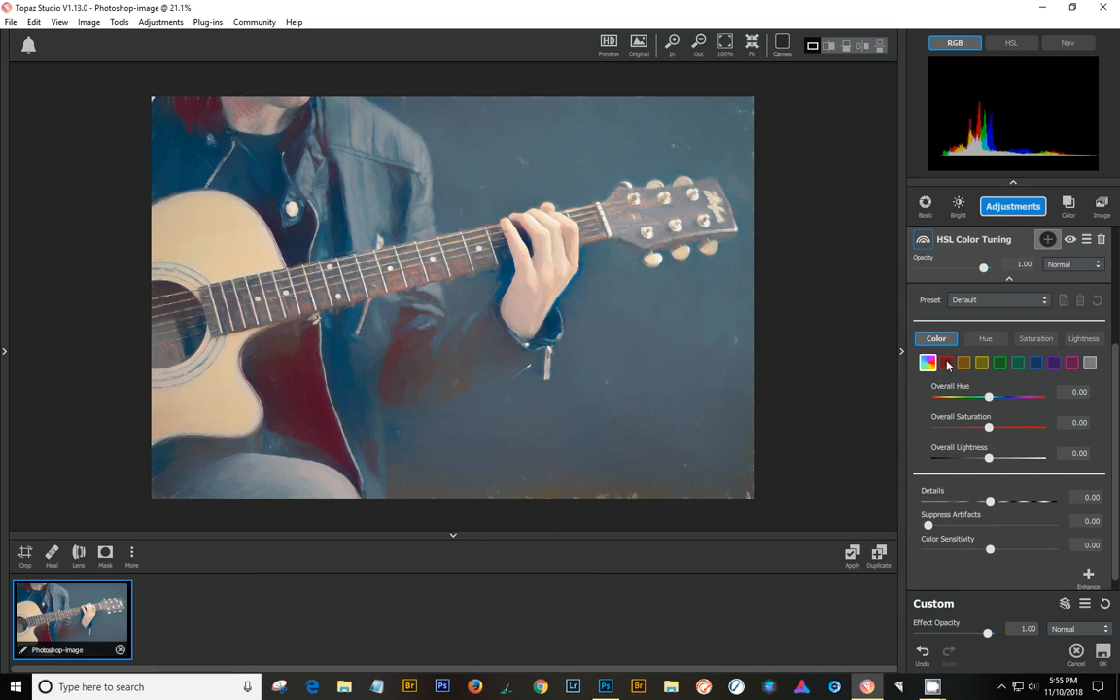
left_click(945, 362)
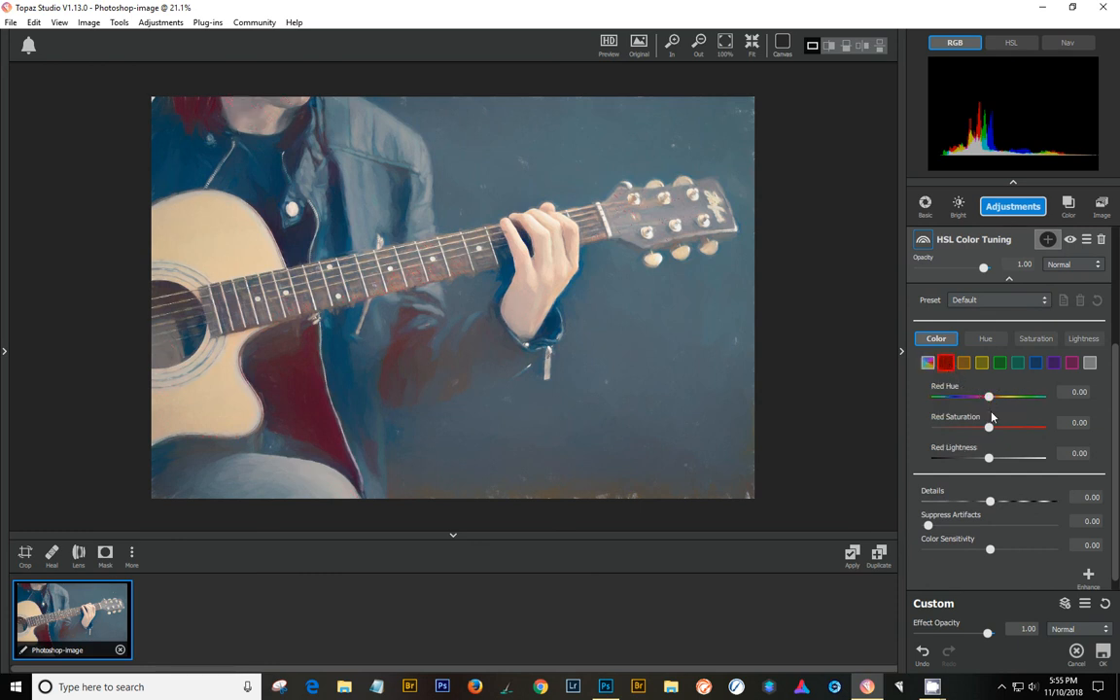
left_click_drag(989, 428, 1037, 428)
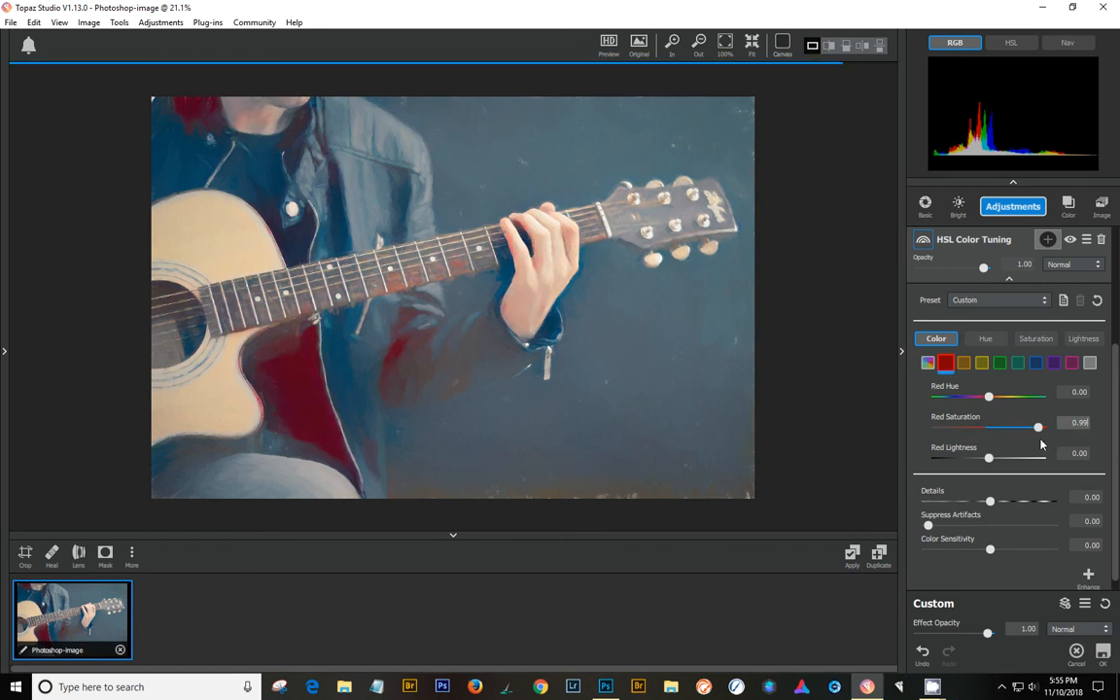
left_click_drag(1037, 428, 1008, 428)
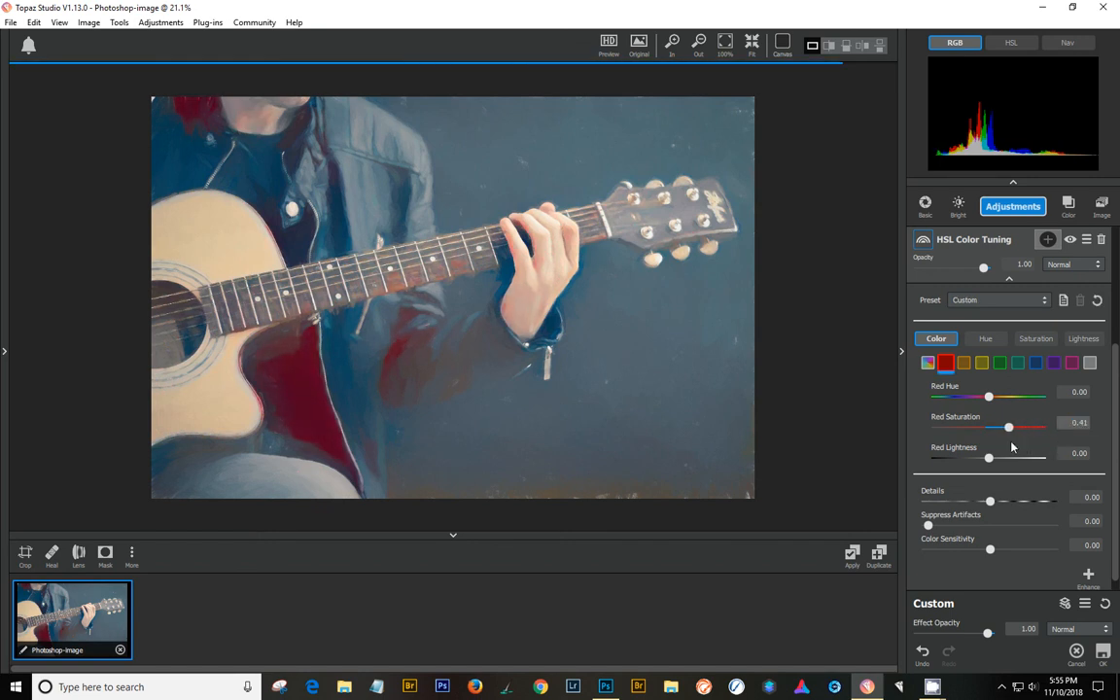
Set orange saturation to about 0.36 and raise yellow saturation
left_click(962, 363)
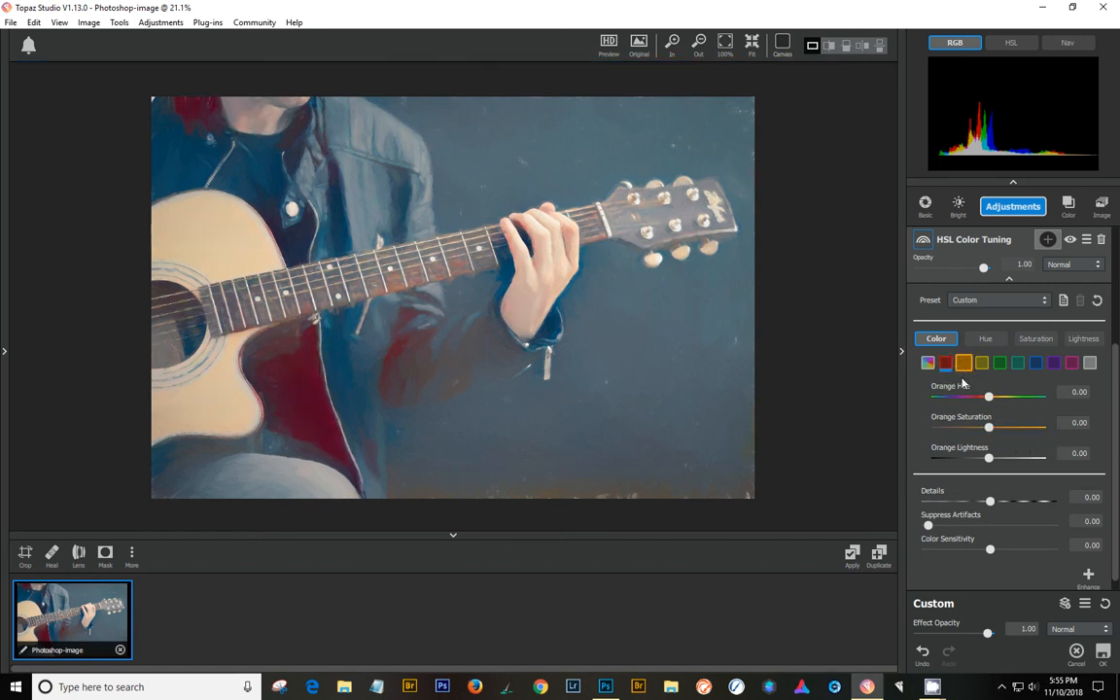
left_click_drag(989, 428, 1023, 427)
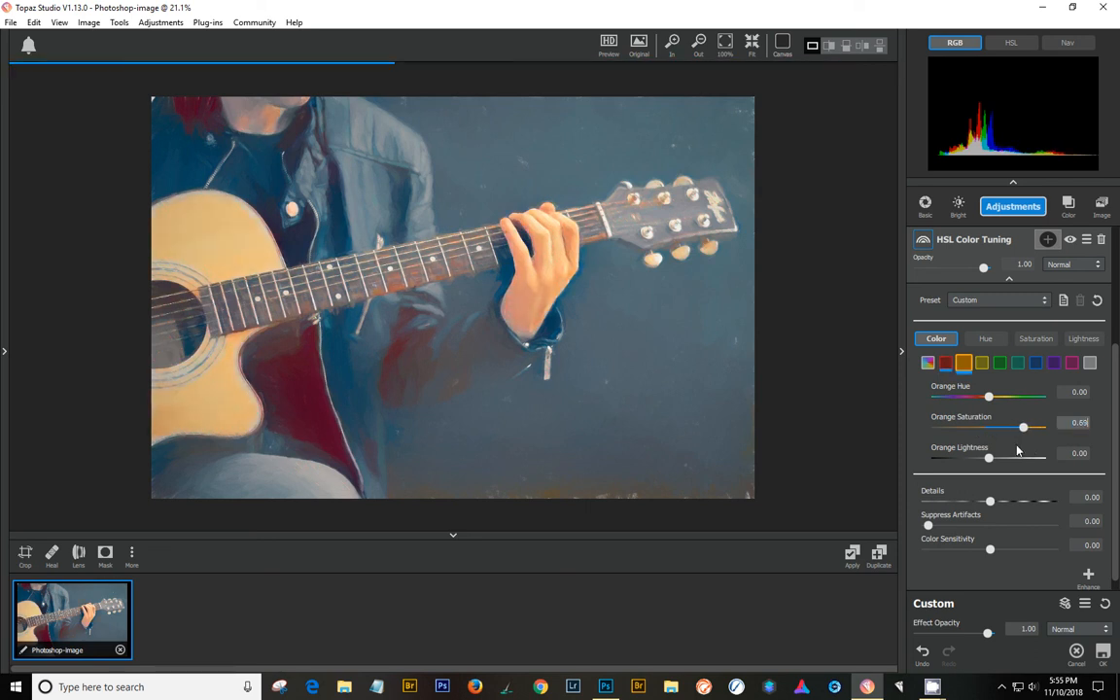
left_click_drag(1022, 428, 1006, 428)
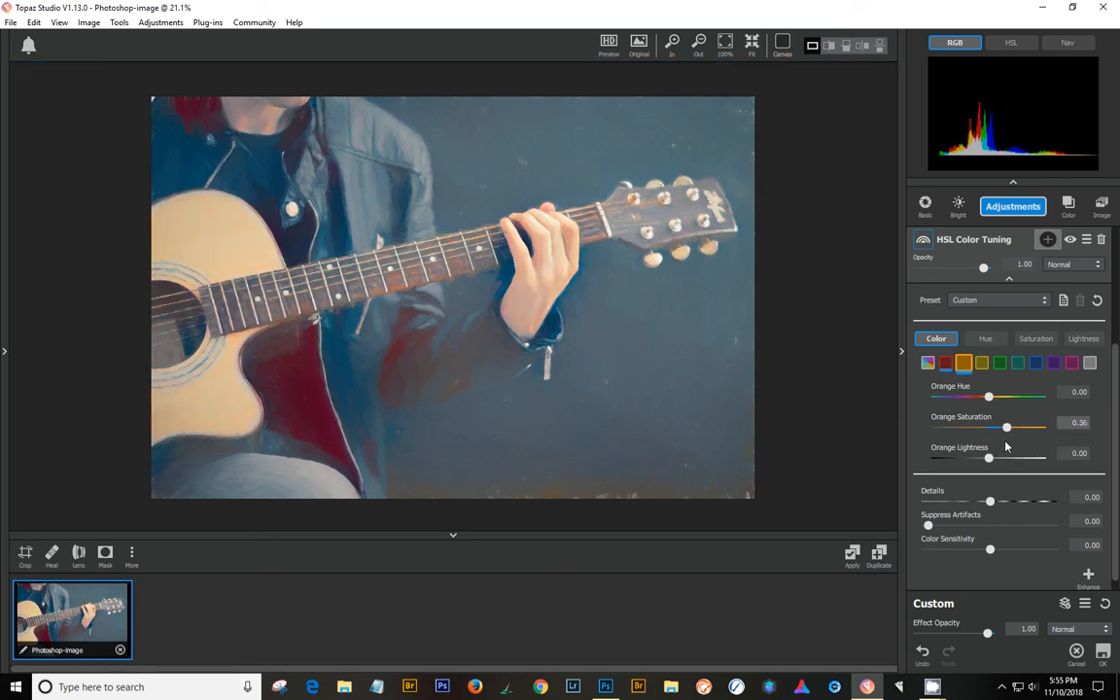
left_click(963, 361)
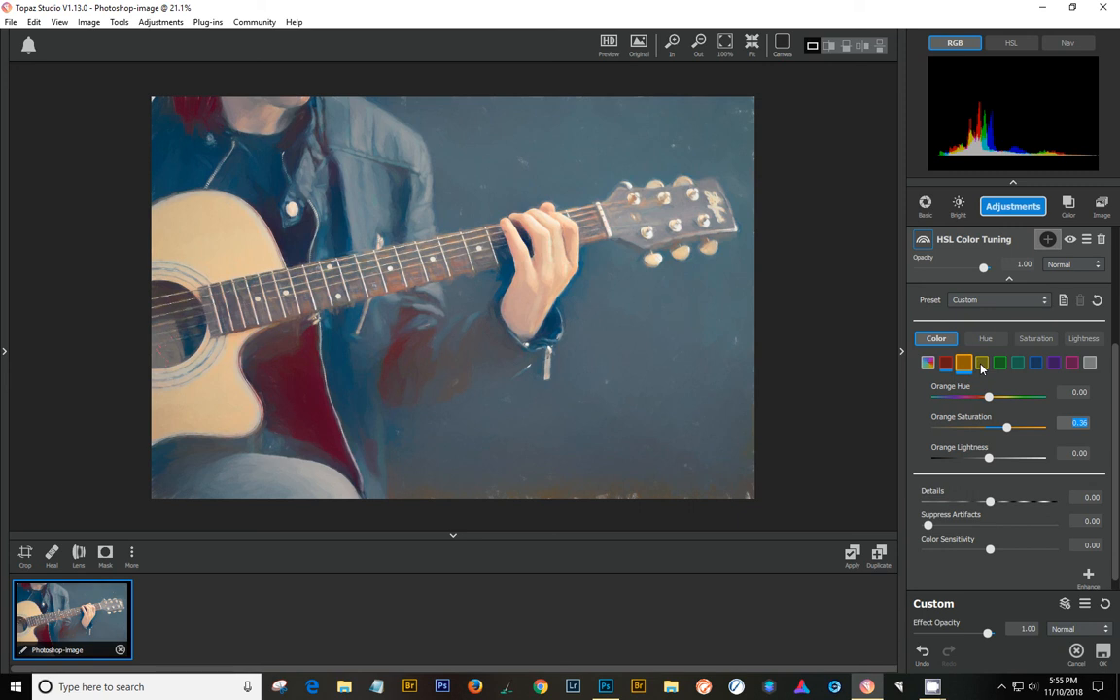
left_click(981, 362)
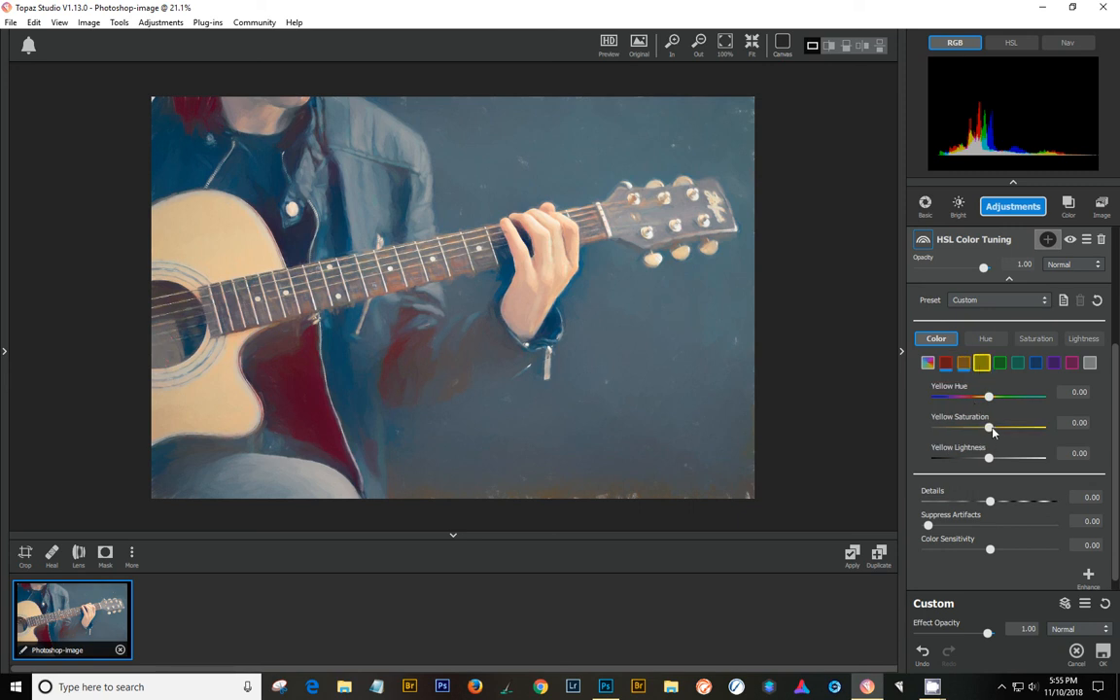
left_click_drag(989, 427, 1019, 427)
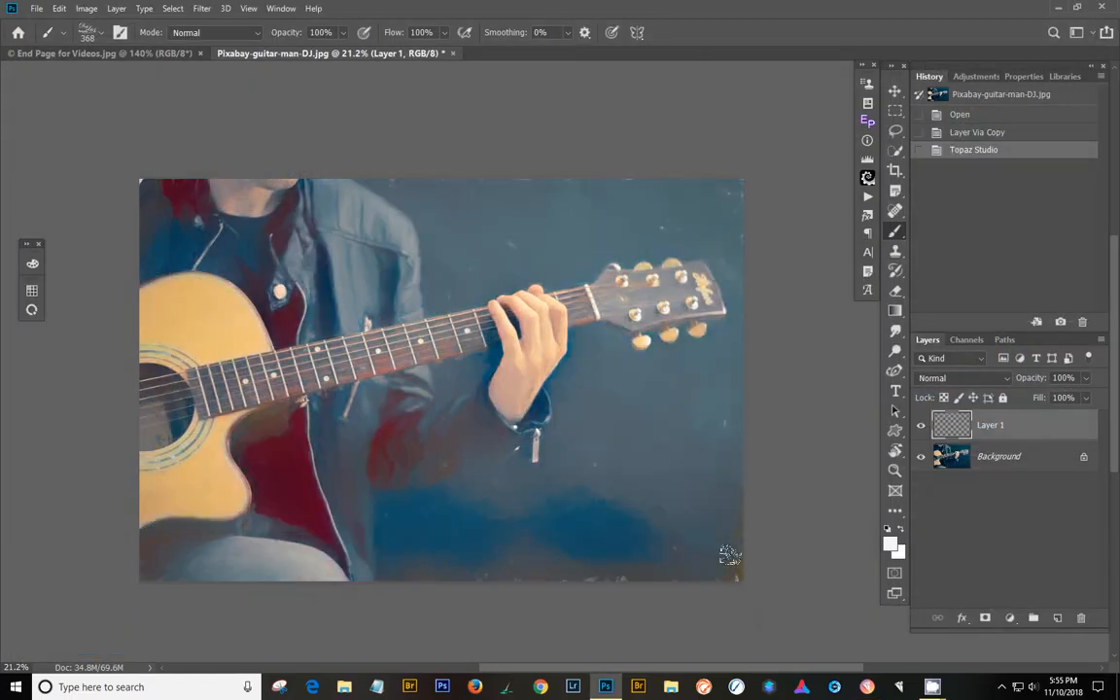
Switch from the edited guitarist photo to the End Page for Videos document
left_click(88, 54)
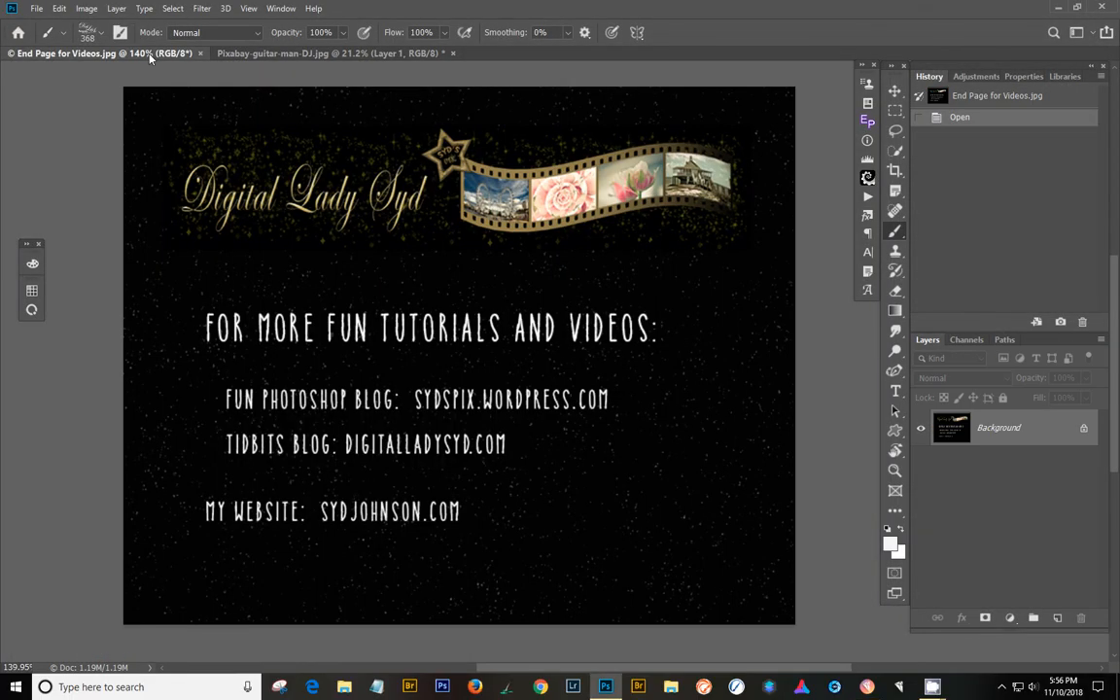